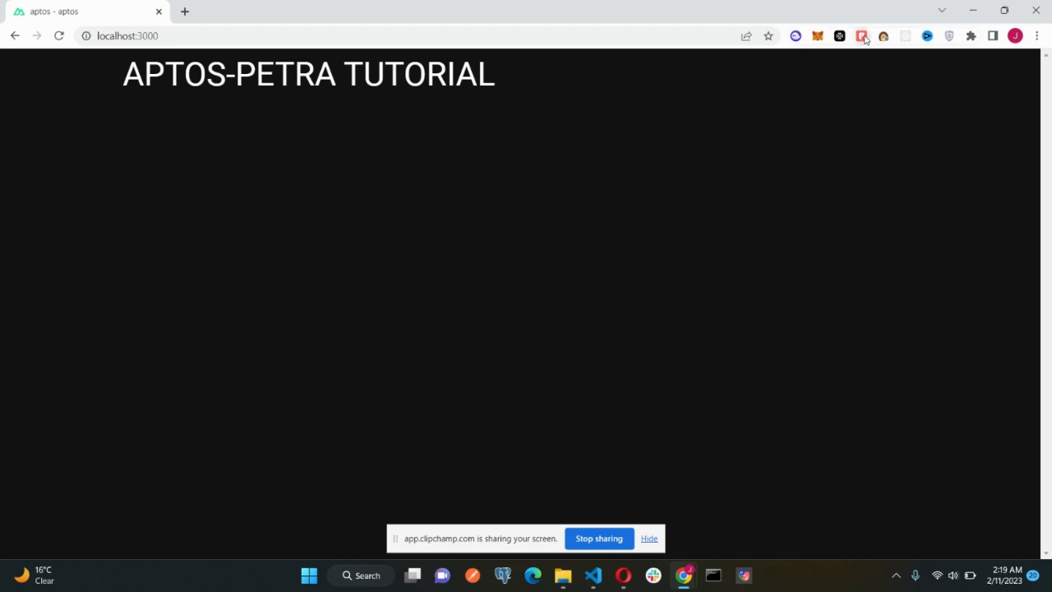
mouse_move(861, 36)
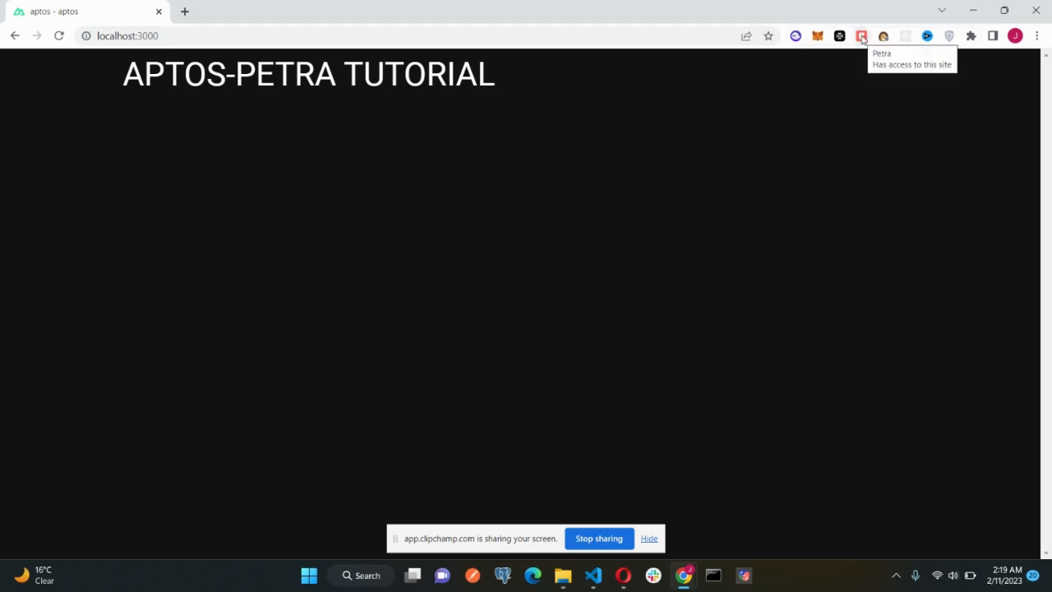
Open the Petra wallet popup over the local tutorial page.
left_click(861, 36)
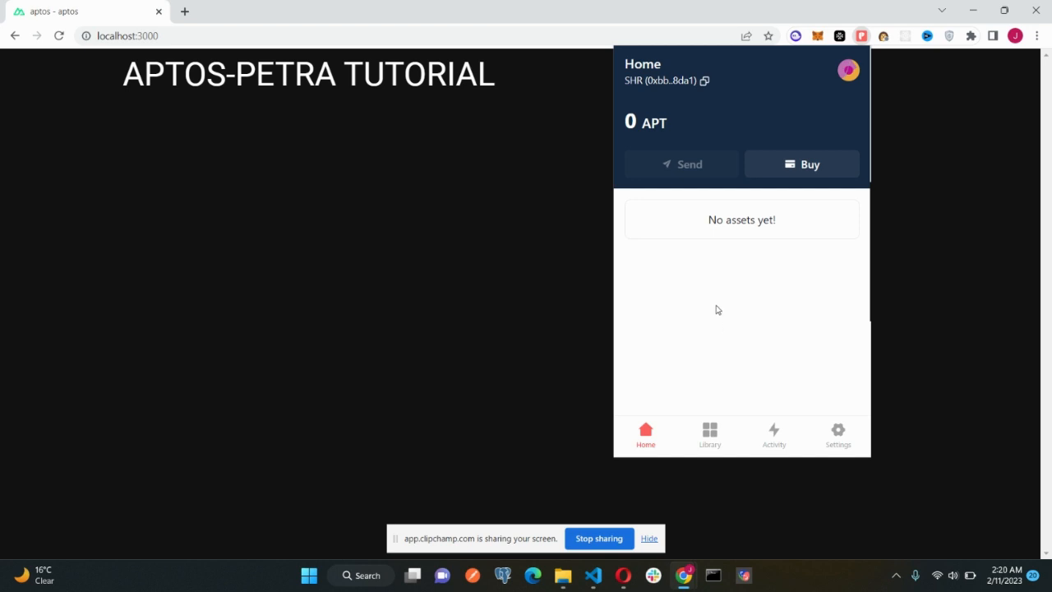
mouse_move(710, 307)
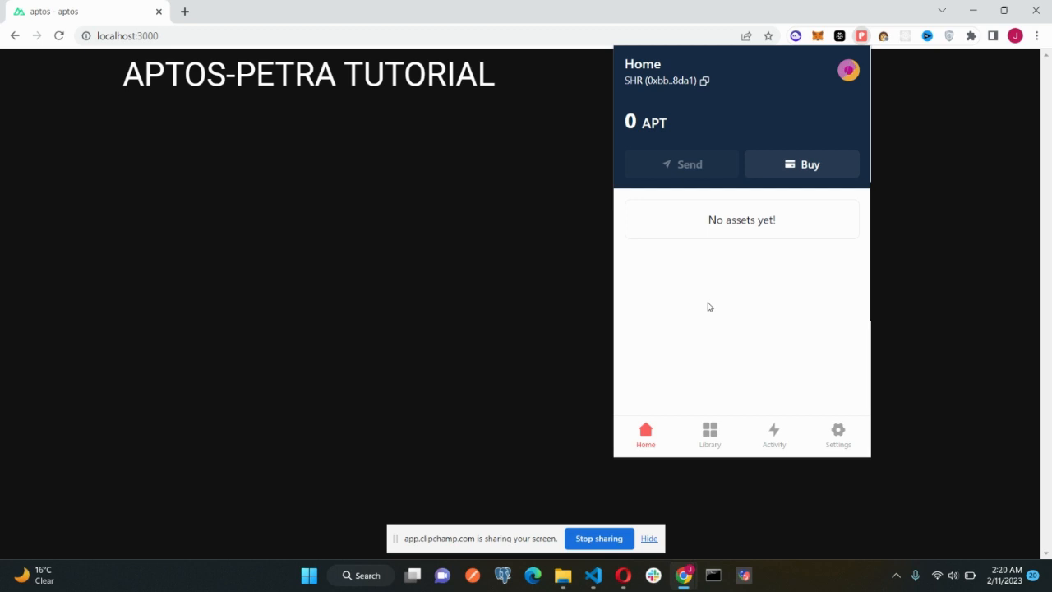
mouse_move(710, 326)
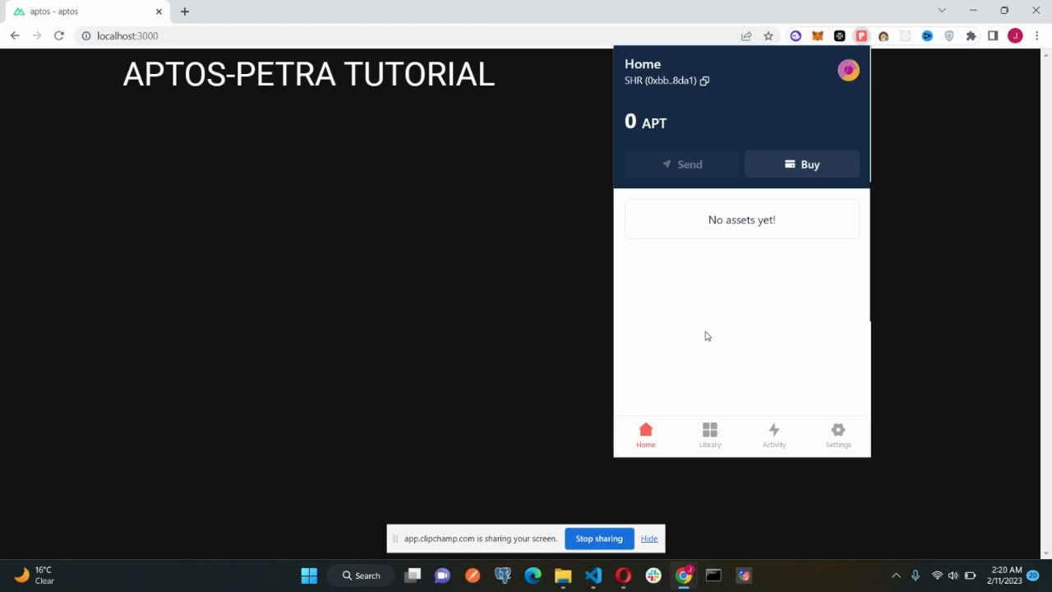
mouse_move(671, 415)
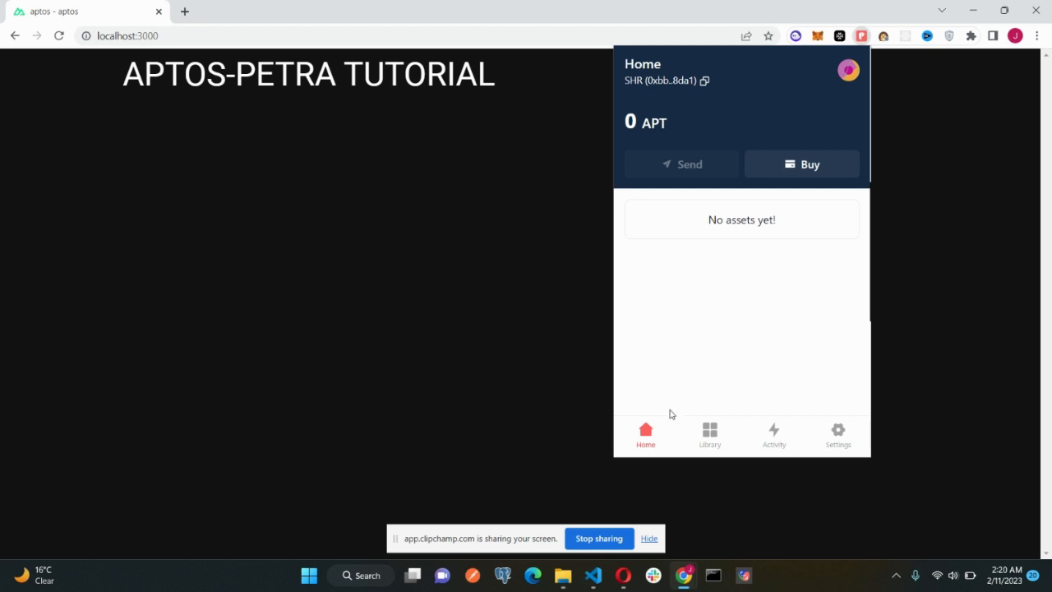
mouse_move(652, 413)
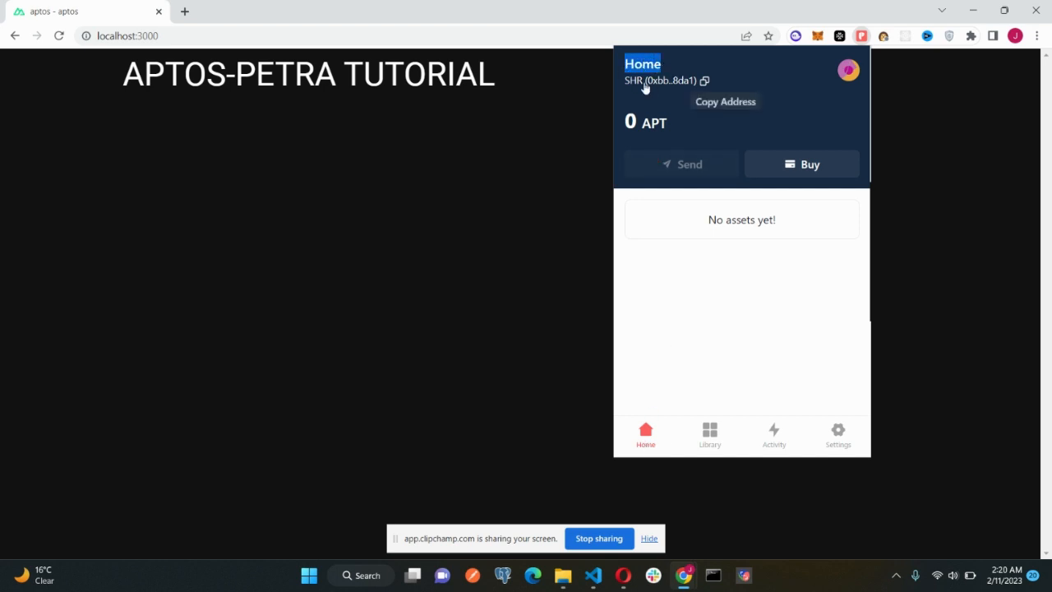
mouse_move(619, 90)
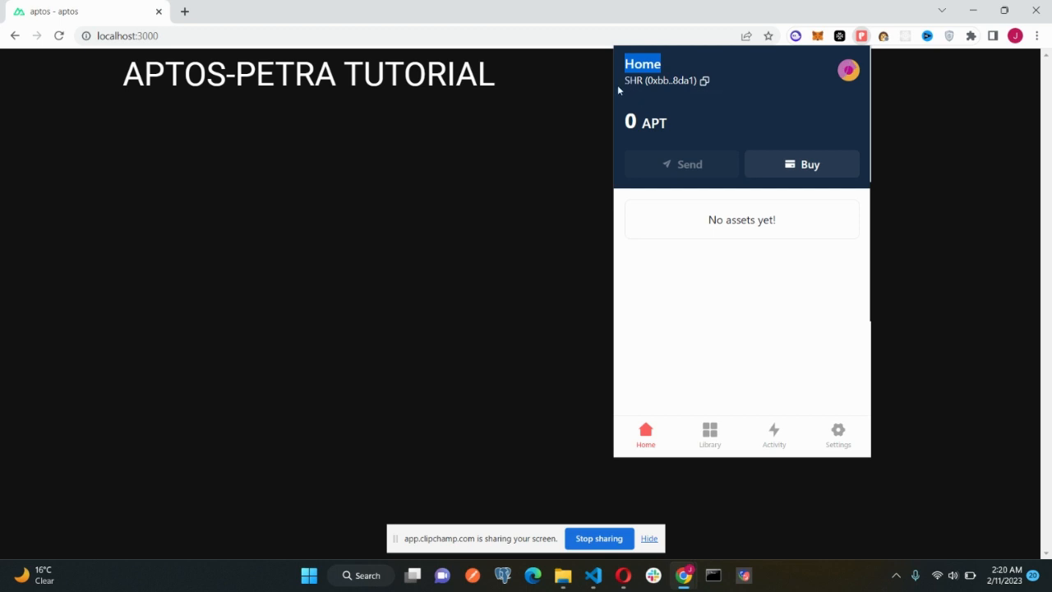
mouse_move(666, 81)
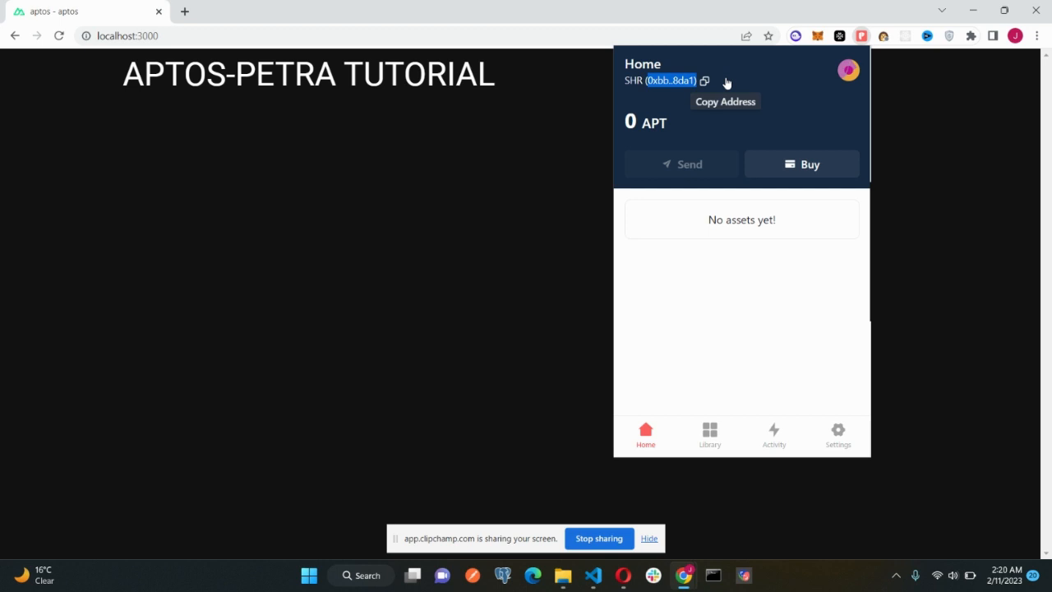
mouse_move(751, 63)
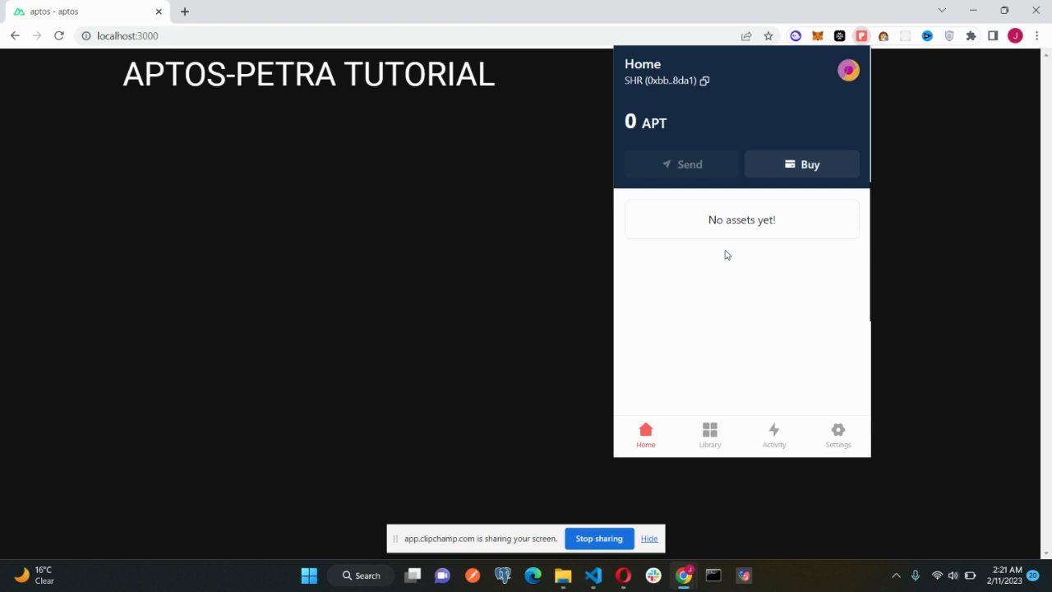
mouse_move(730, 261)
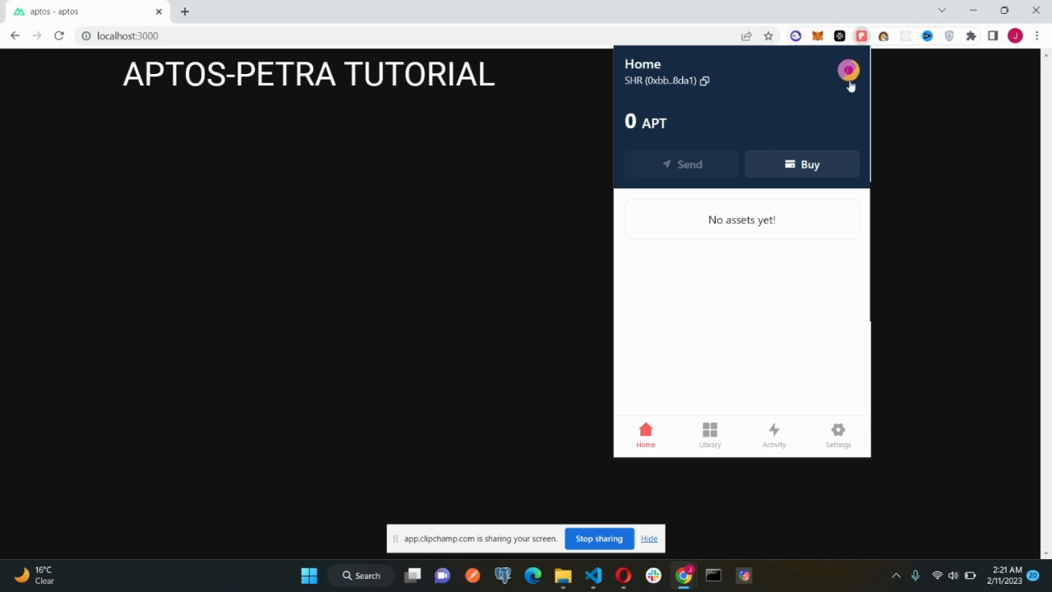
Open the Accounts list from the avatar and scroll through the five accounts.
left_click(848, 71)
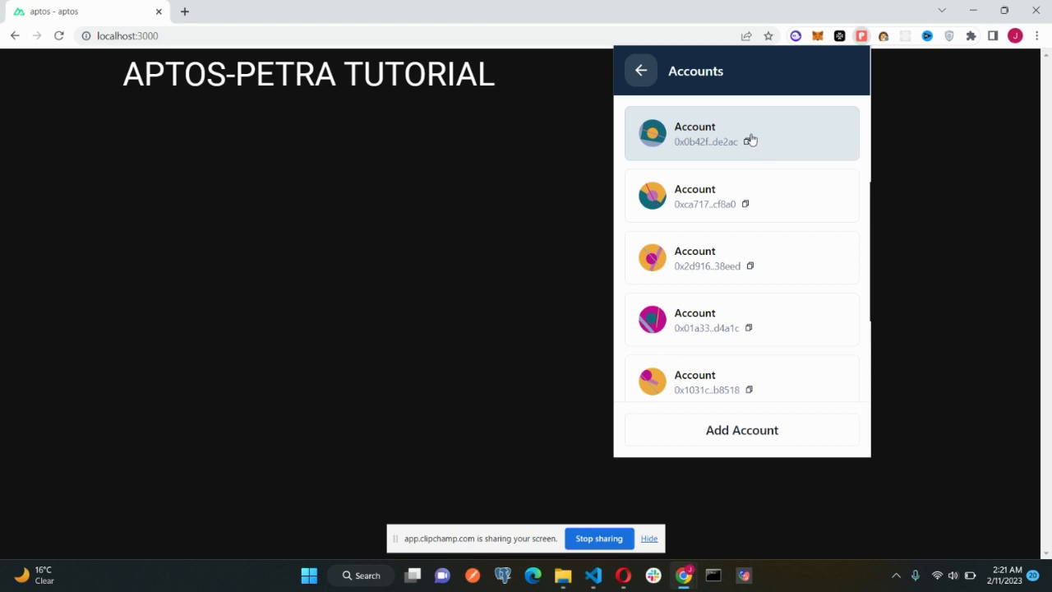
scroll("down", 3)
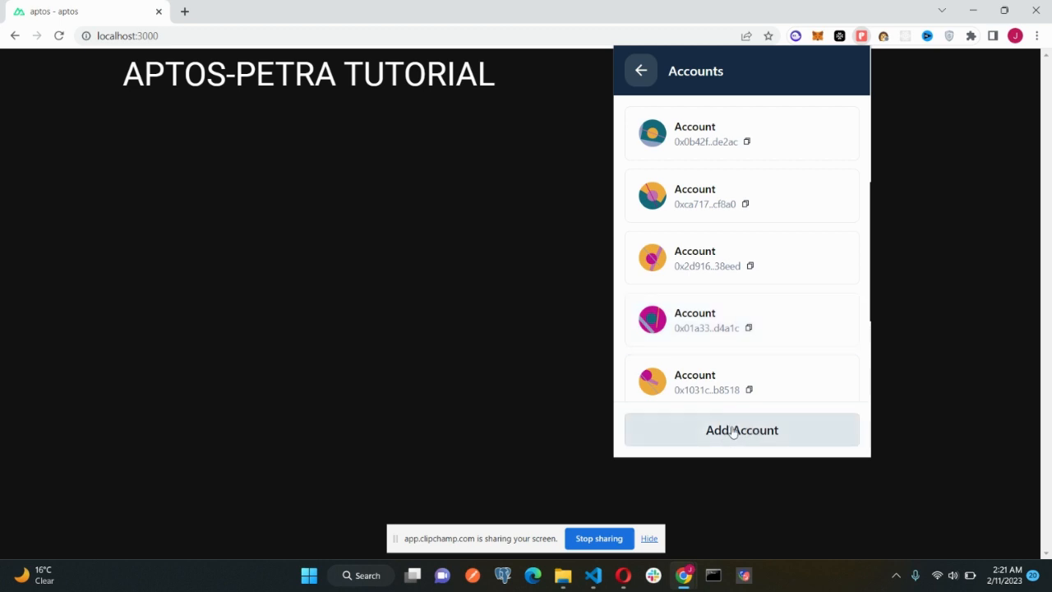
Choose Add Account to reach the Import account options.
left_click(741, 429)
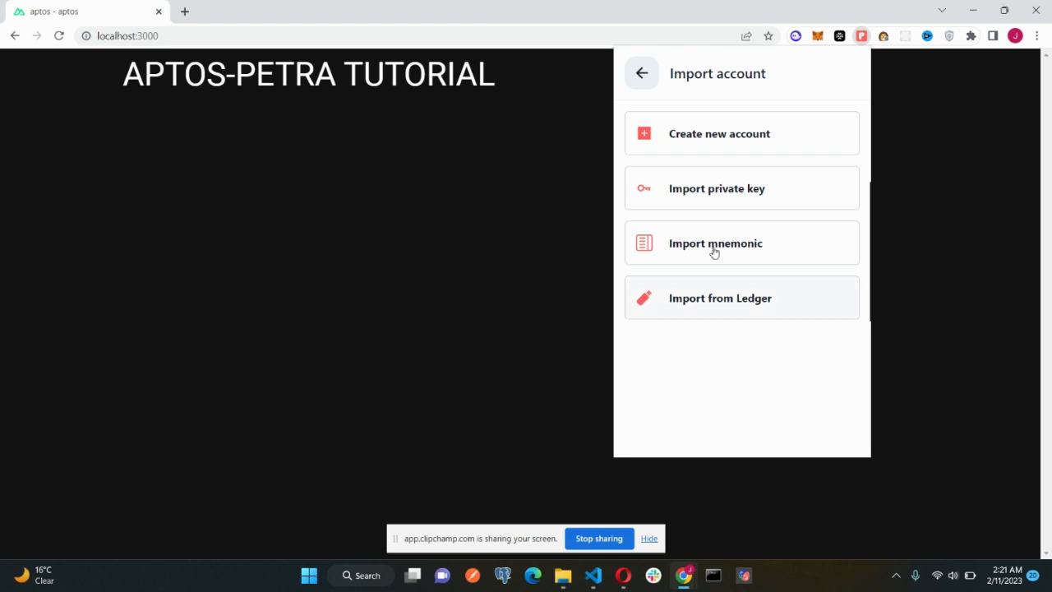
mouse_move(721, 390)
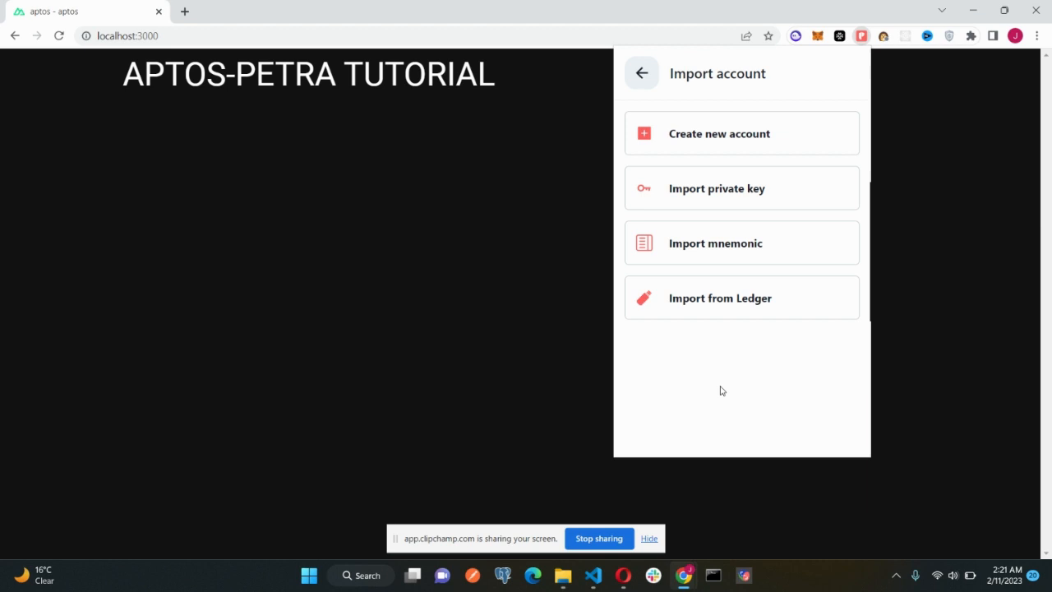
mouse_move(678, 144)
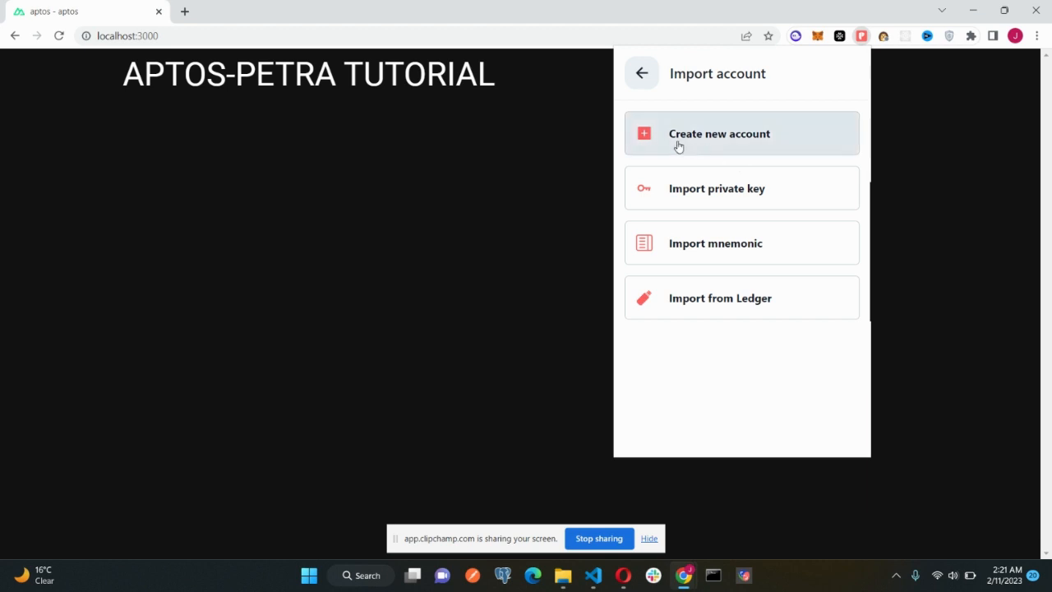
mouse_move(723, 130)
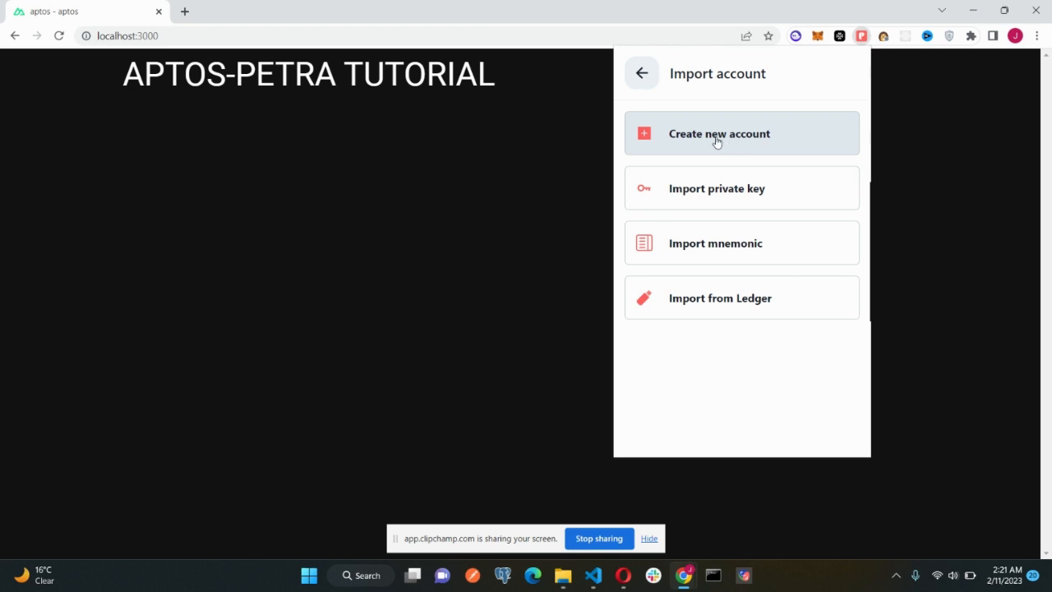
Choose Create new account to reach the hidden 12-word recovery phrase.
left_click(719, 133)
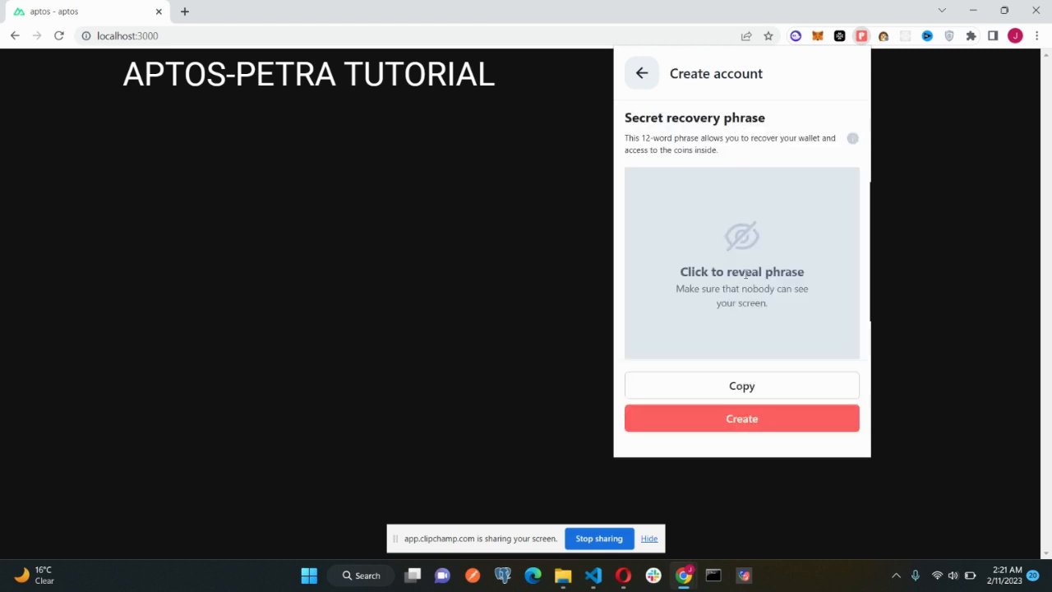
mouse_move(769, 335)
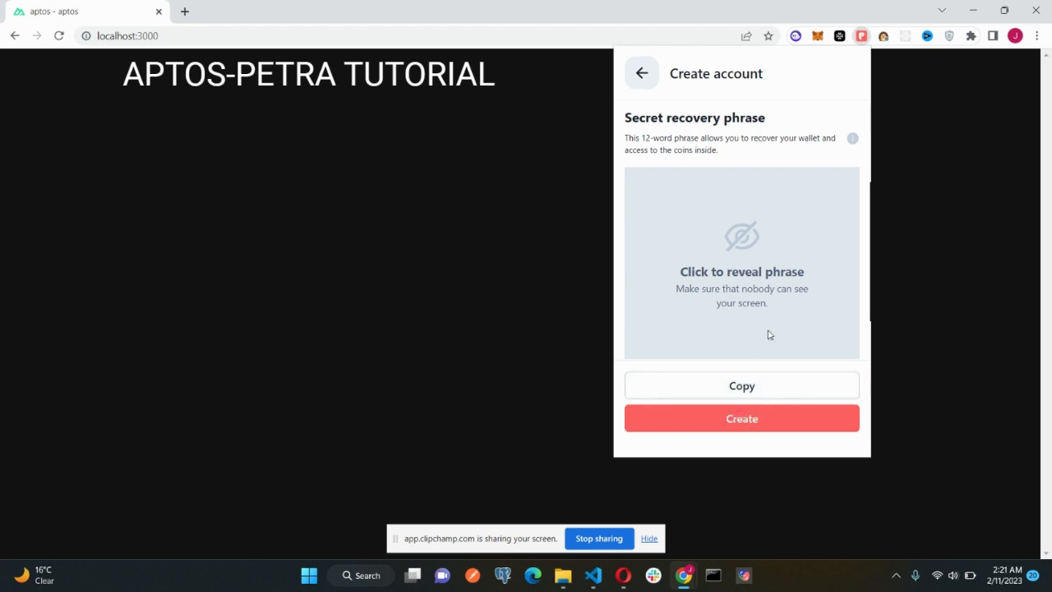
Go back out of Create account without revealing the recovery phrase.
left_click(641, 73)
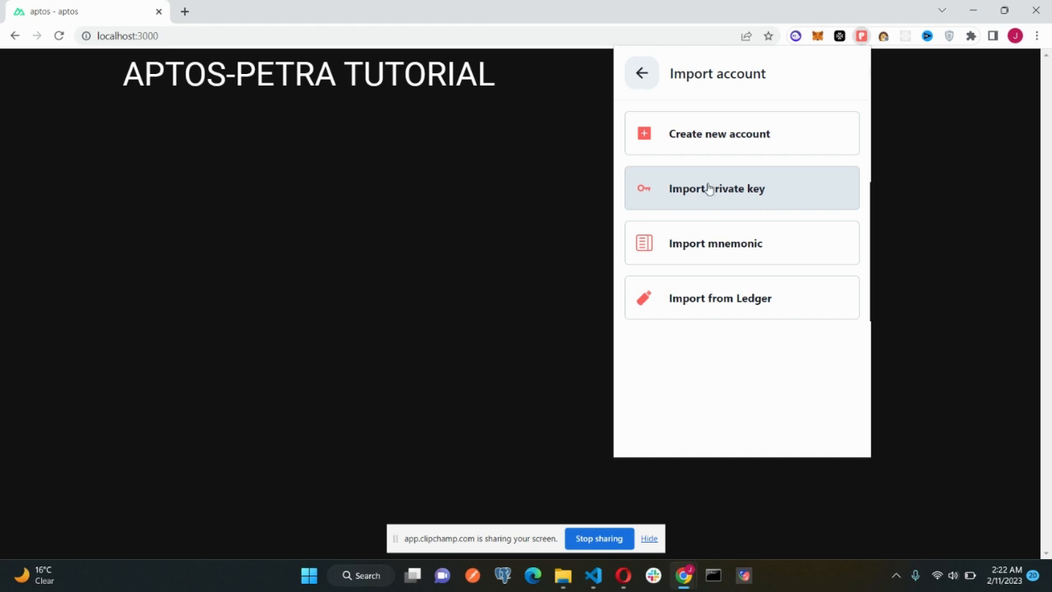
mouse_move(741, 297)
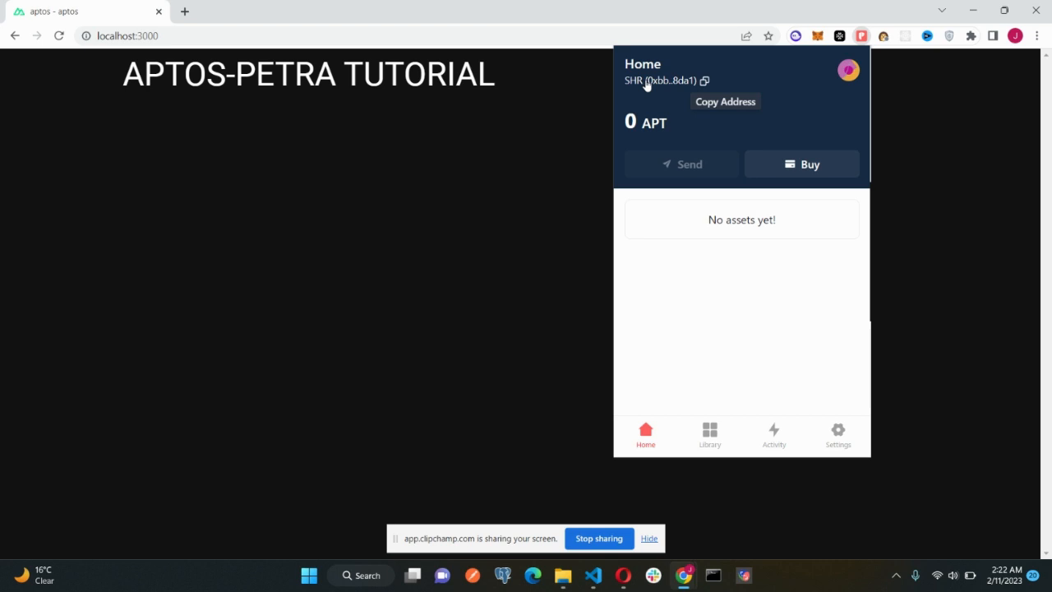
mouse_move(721, 324)
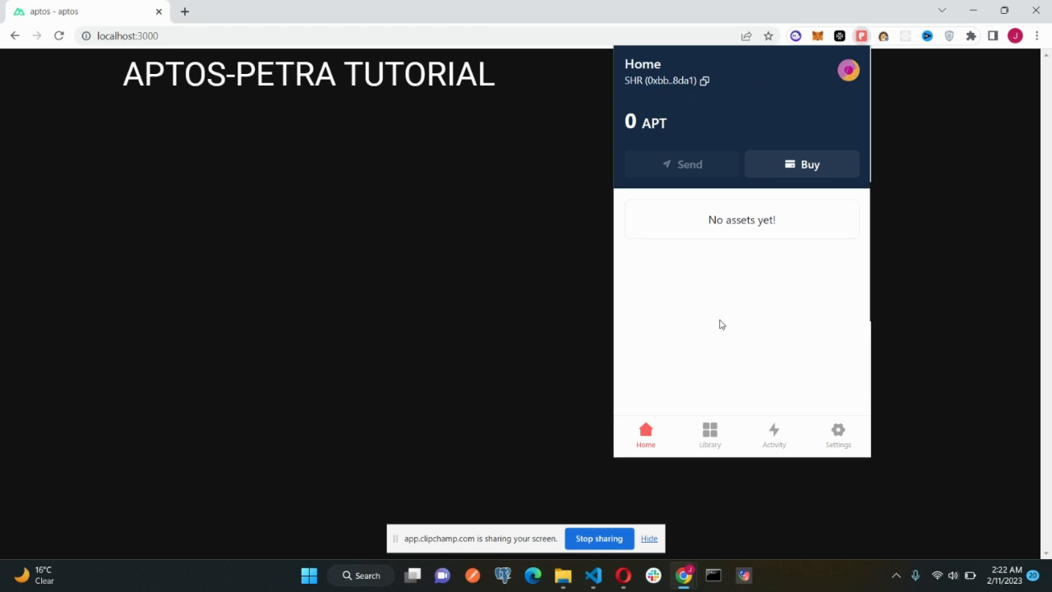
View the Library's Collectibles page and dismiss the stray browser context menu.
left_click(709, 434)
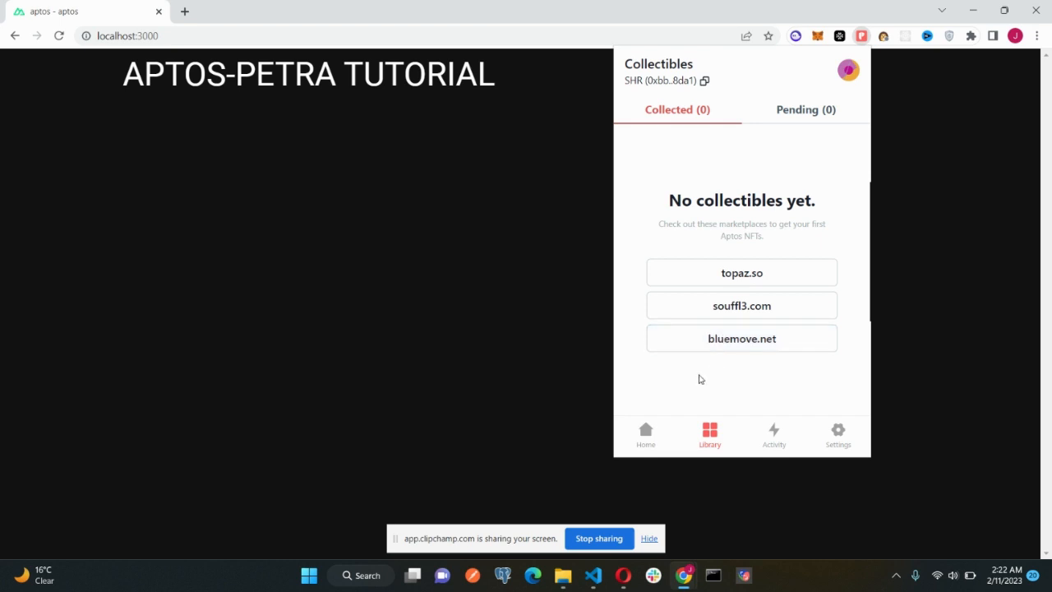
mouse_move(652, 229)
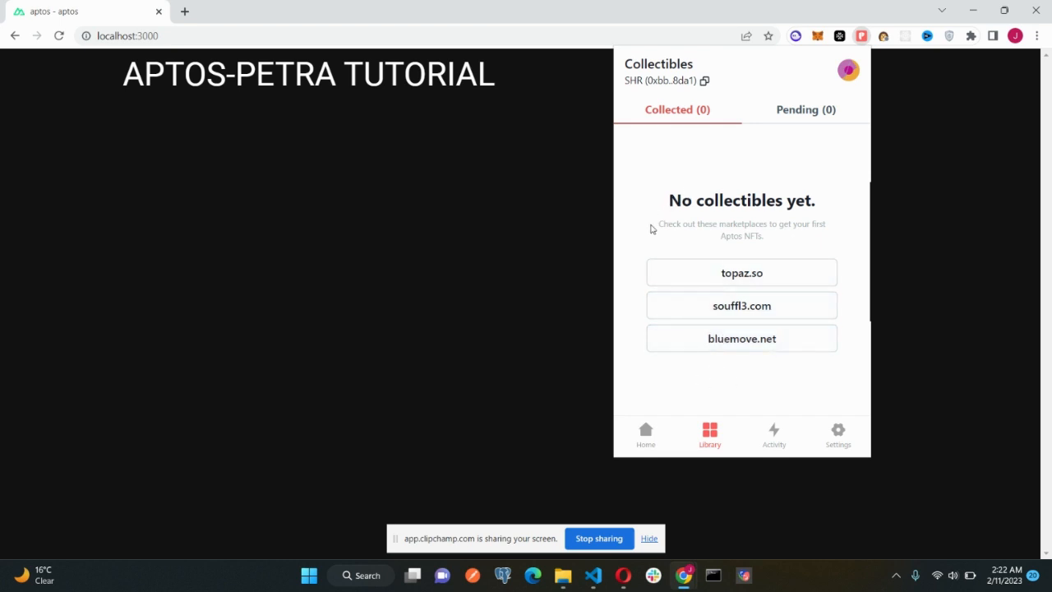
double_click(739, 199)
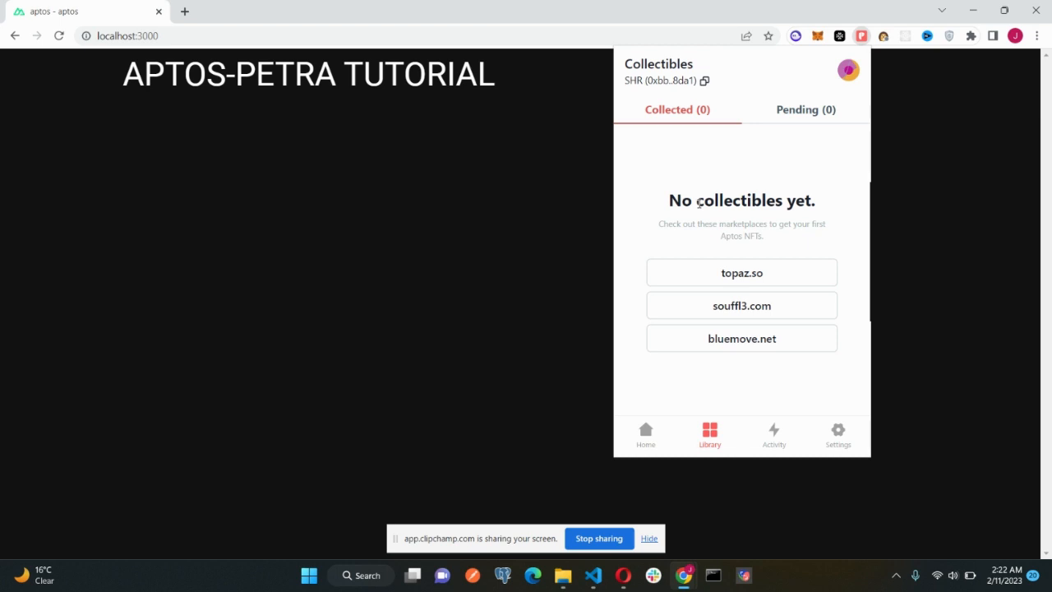
mouse_move(797, 97)
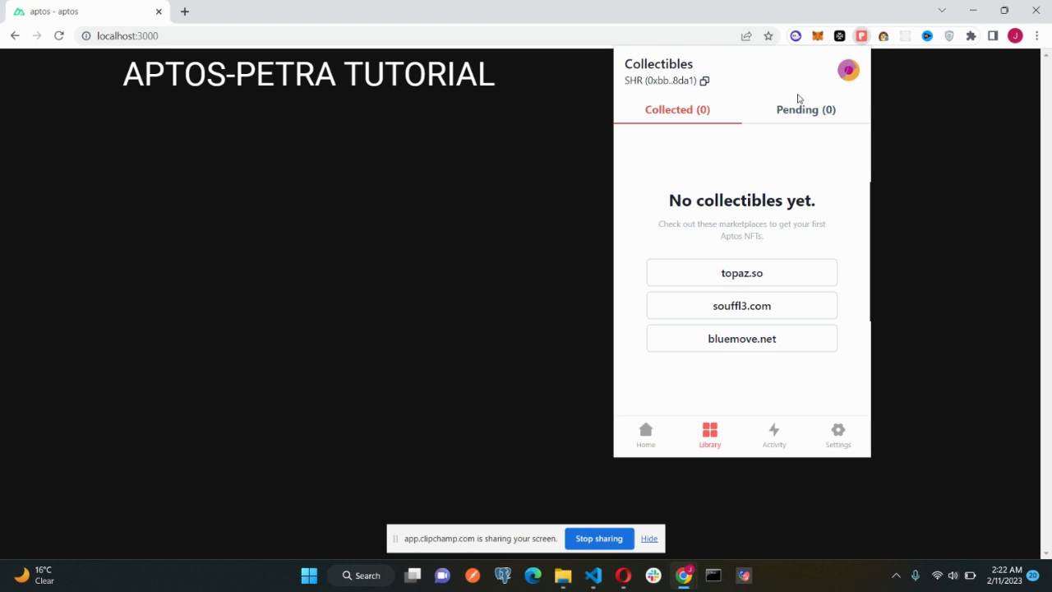
left_click(805, 109)
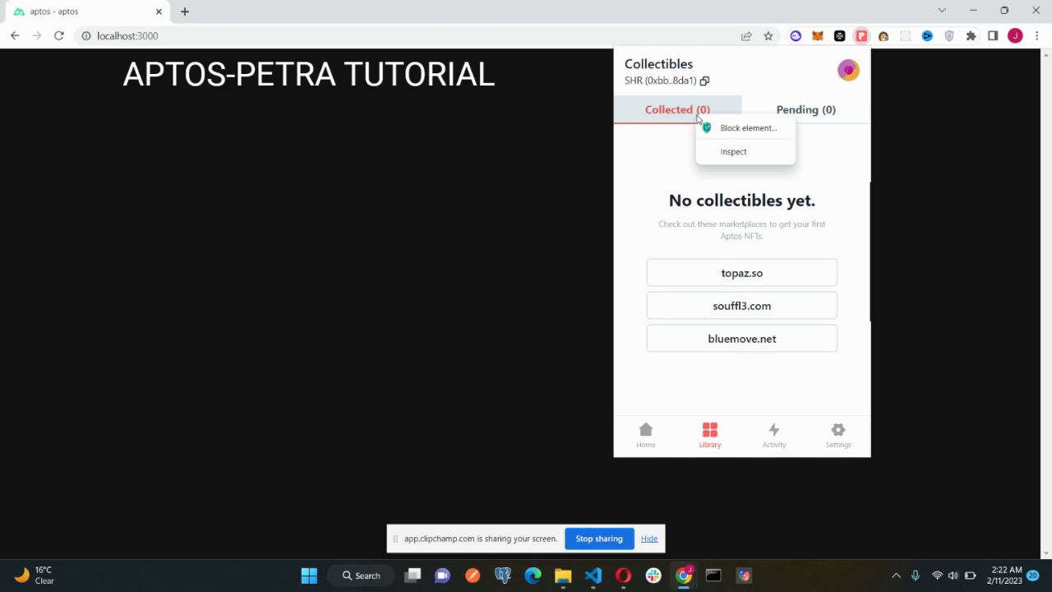
left_click(674, 144)
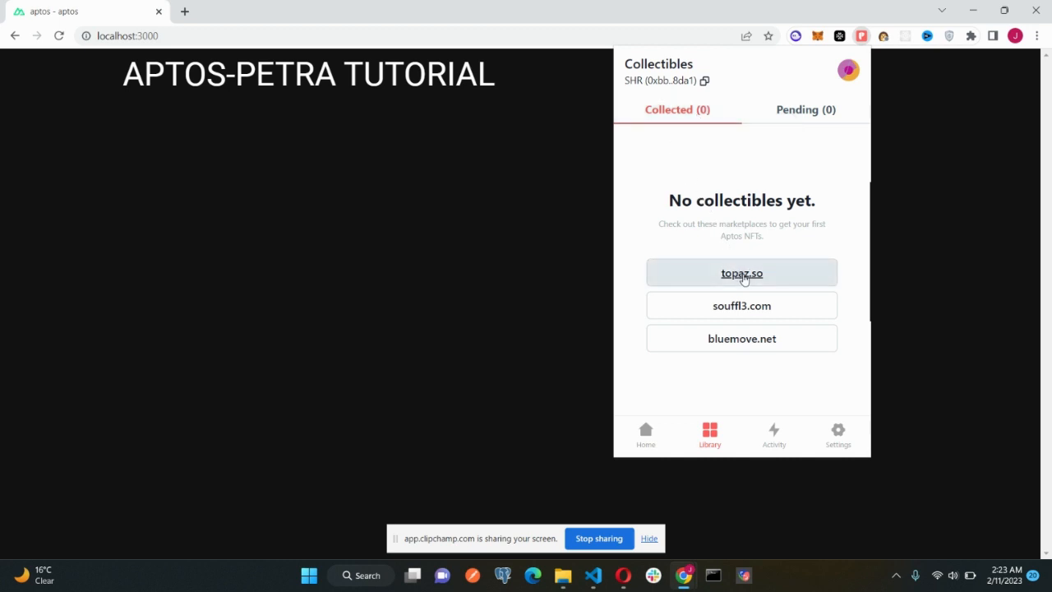
mouse_move(741, 305)
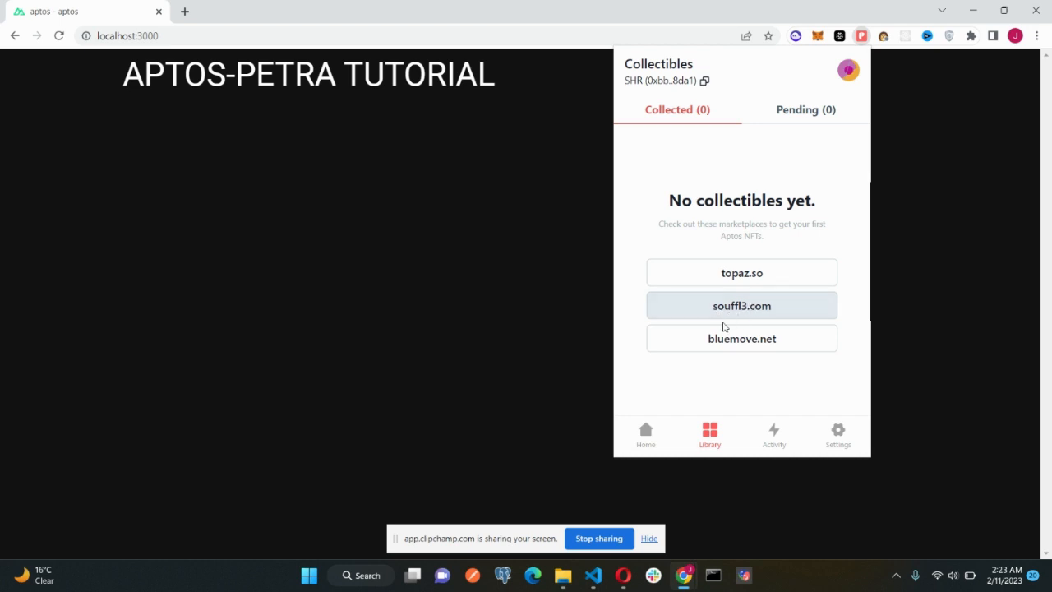
mouse_move(624, 349)
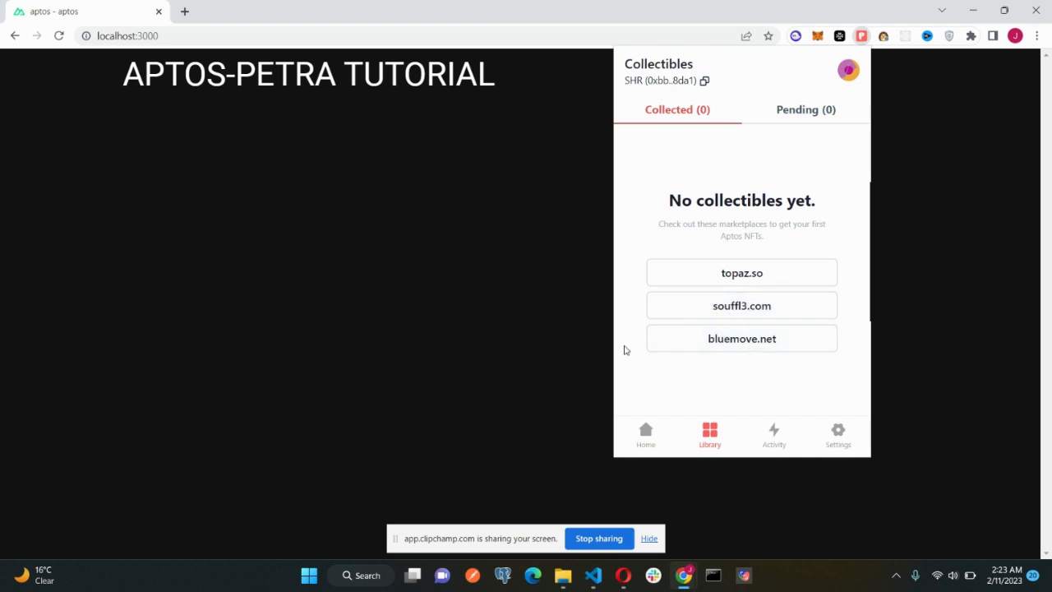
mouse_move(827, 370)
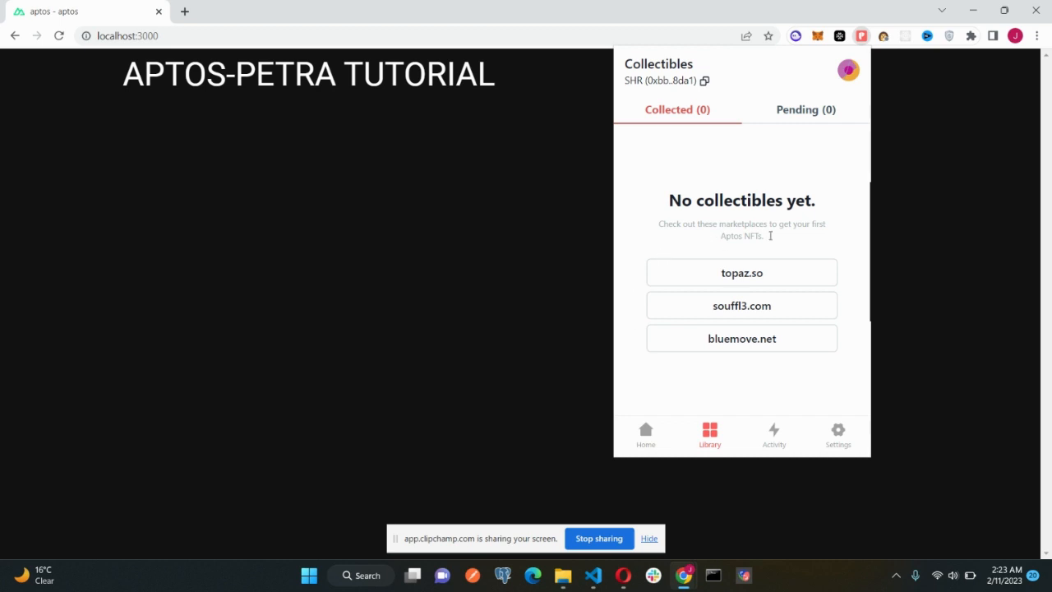
mouse_move(785, 238)
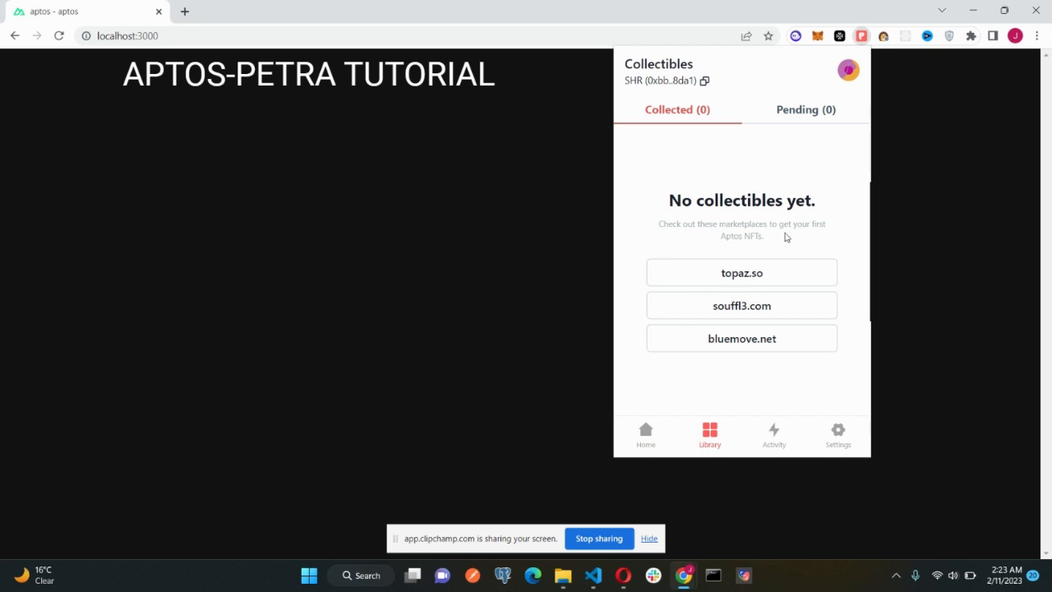
mouse_move(725, 267)
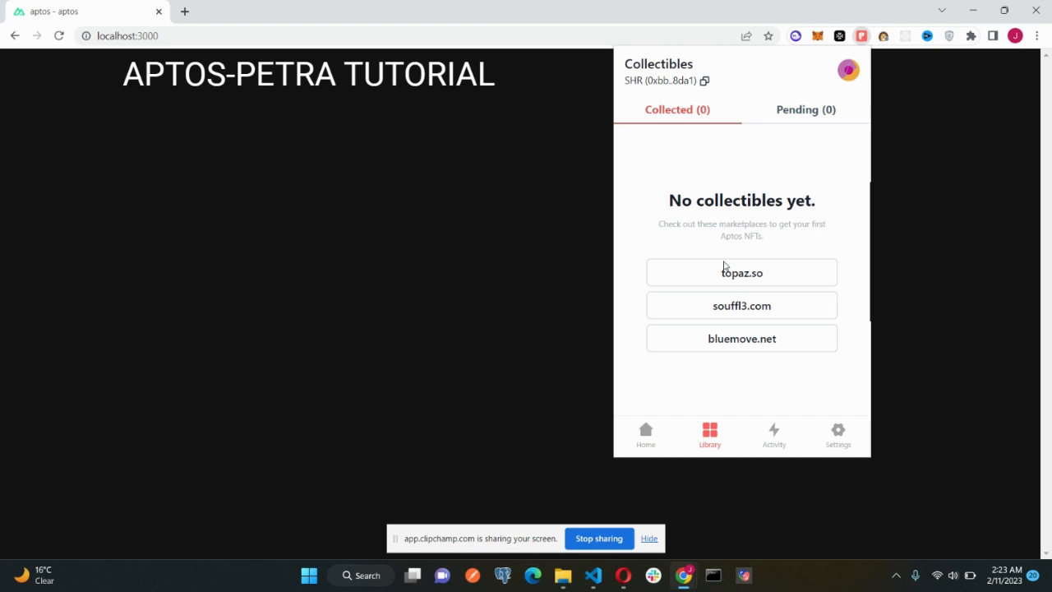
mouse_move(731, 236)
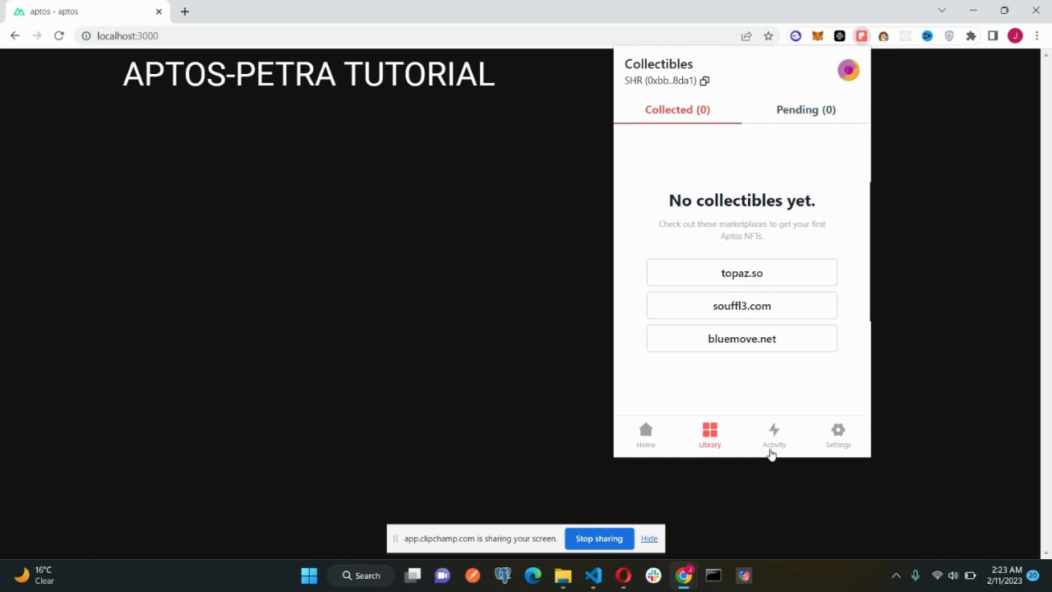
View the Activity tab, which shows no transactions or dApp interactions.
left_click(774, 434)
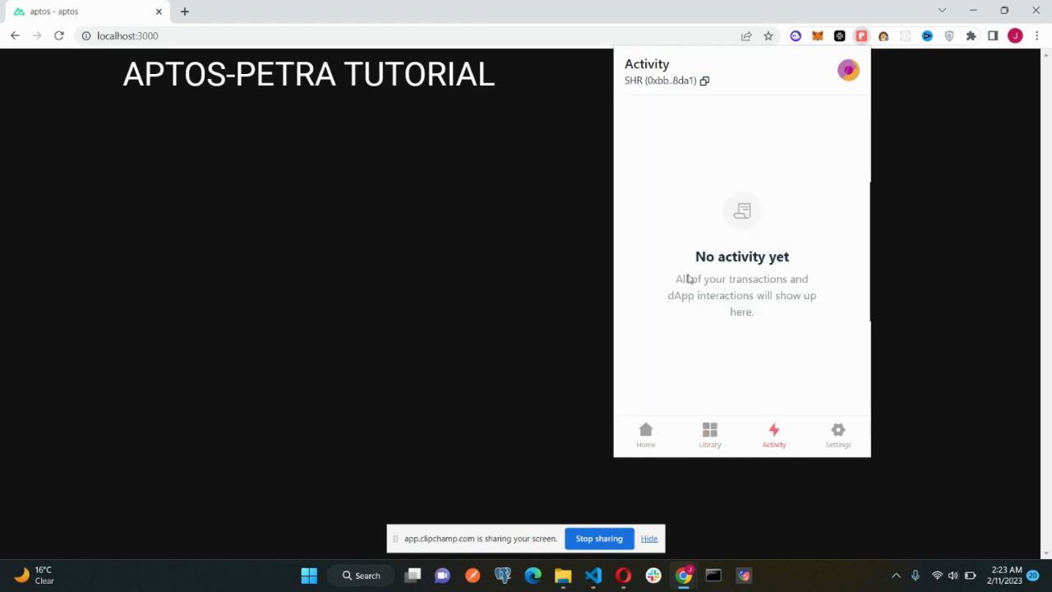
left_click_drag(678, 279, 786, 295)
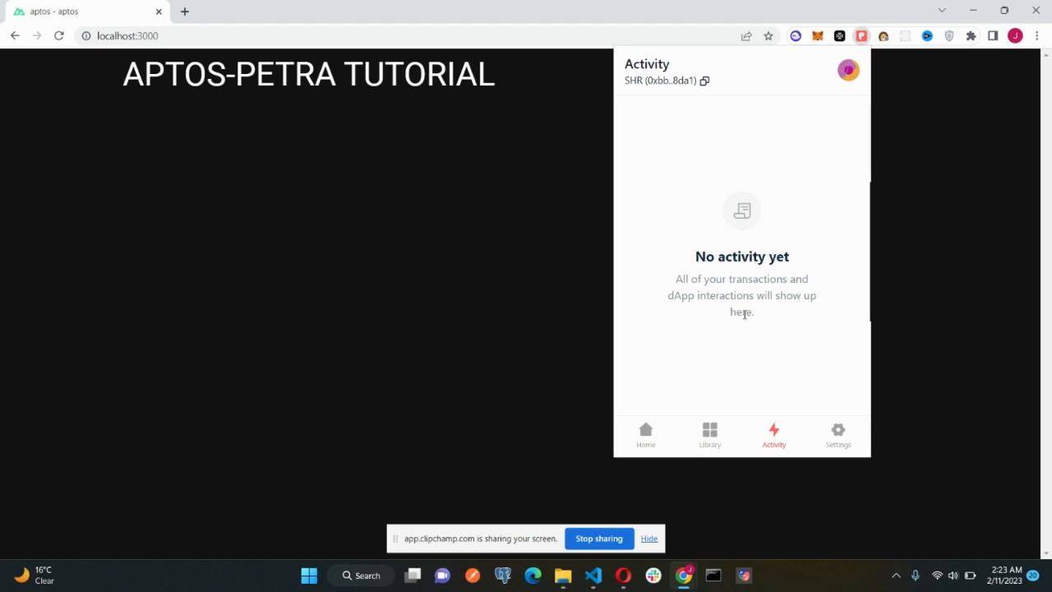
mouse_move(810, 399)
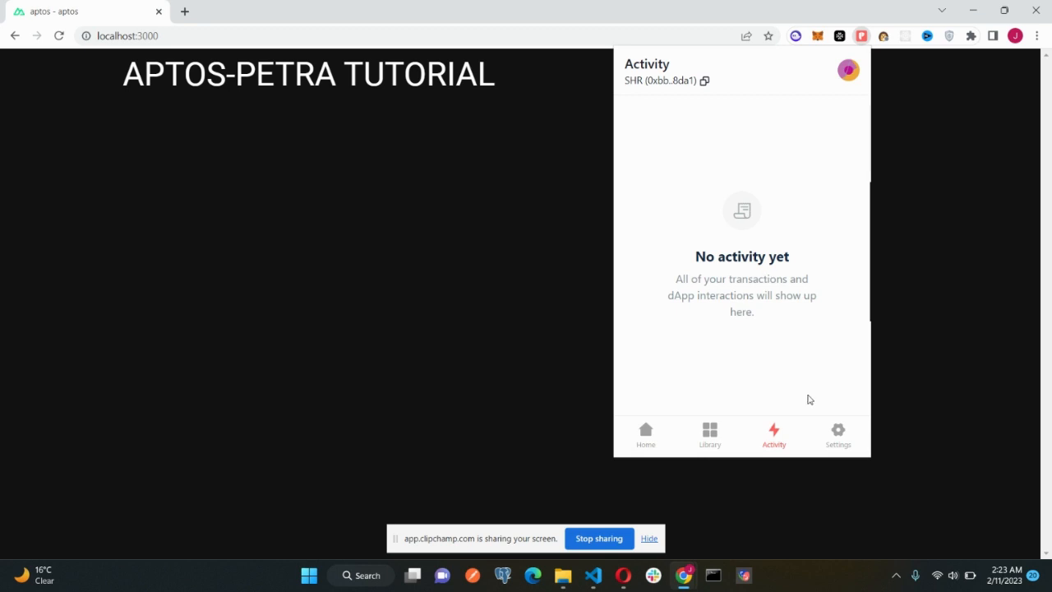
Open Settings for the SHR account, then its Network list.
left_click(838, 434)
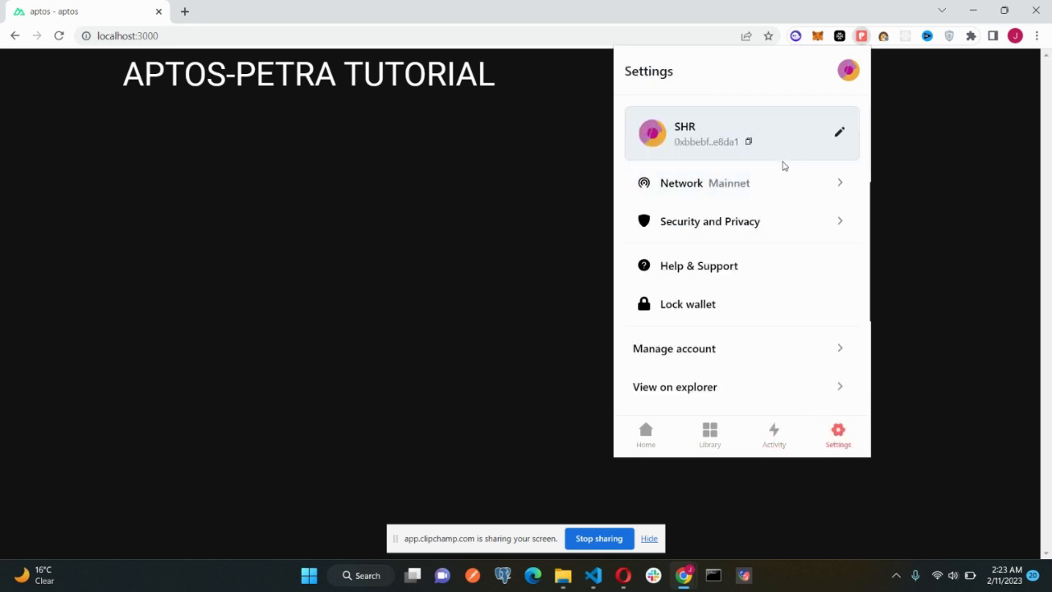
mouse_move(839, 133)
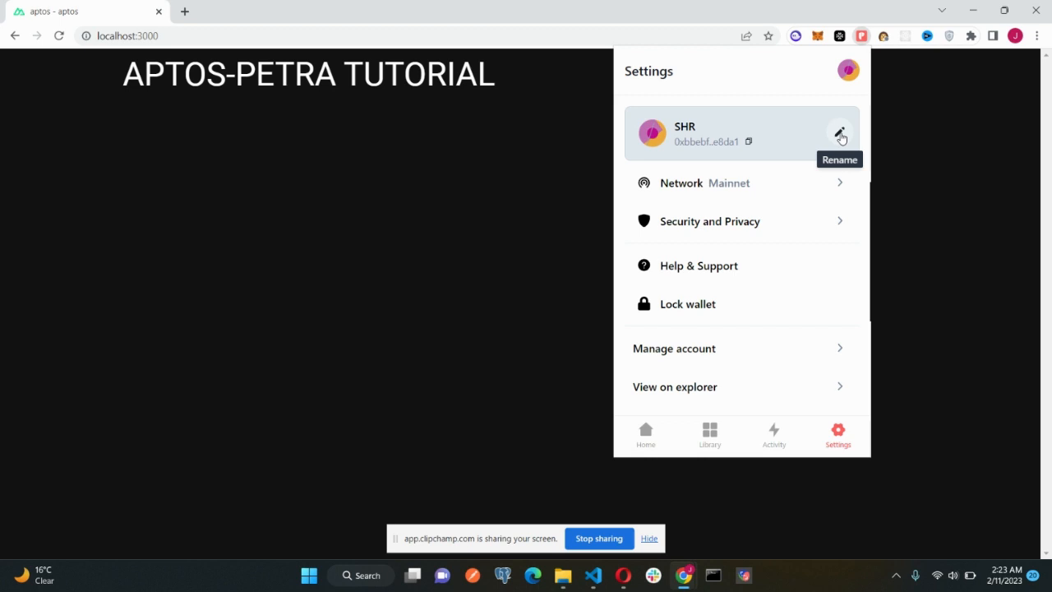
mouse_move(842, 123)
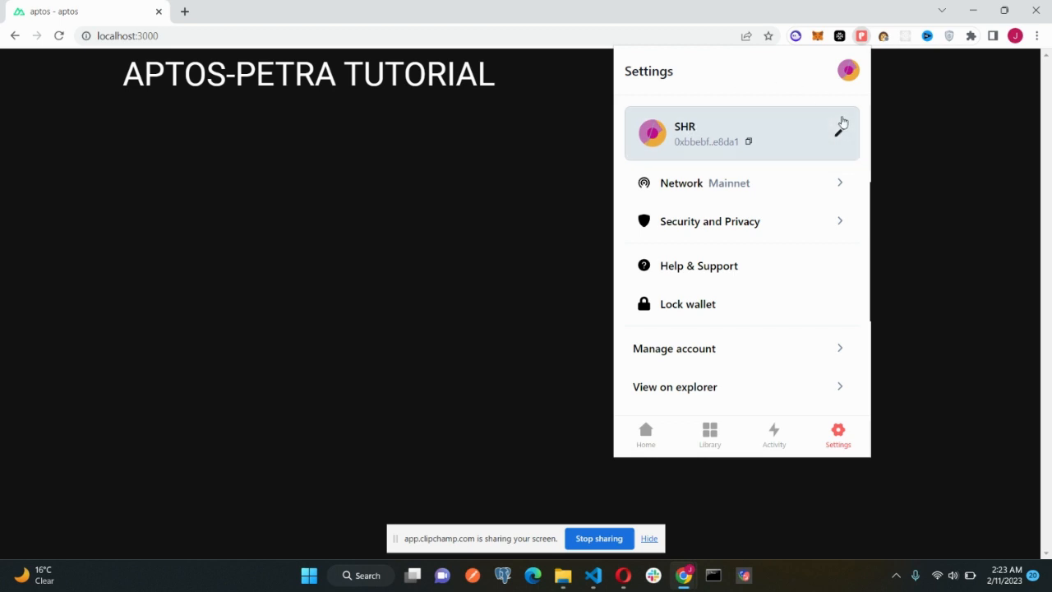
mouse_move(842, 127)
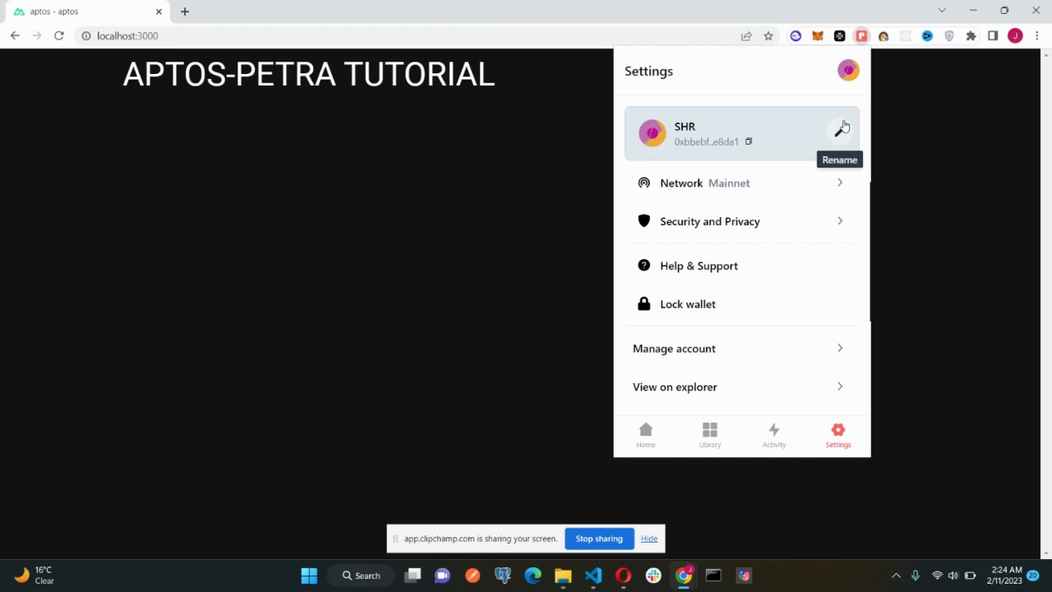
mouse_move(725, 182)
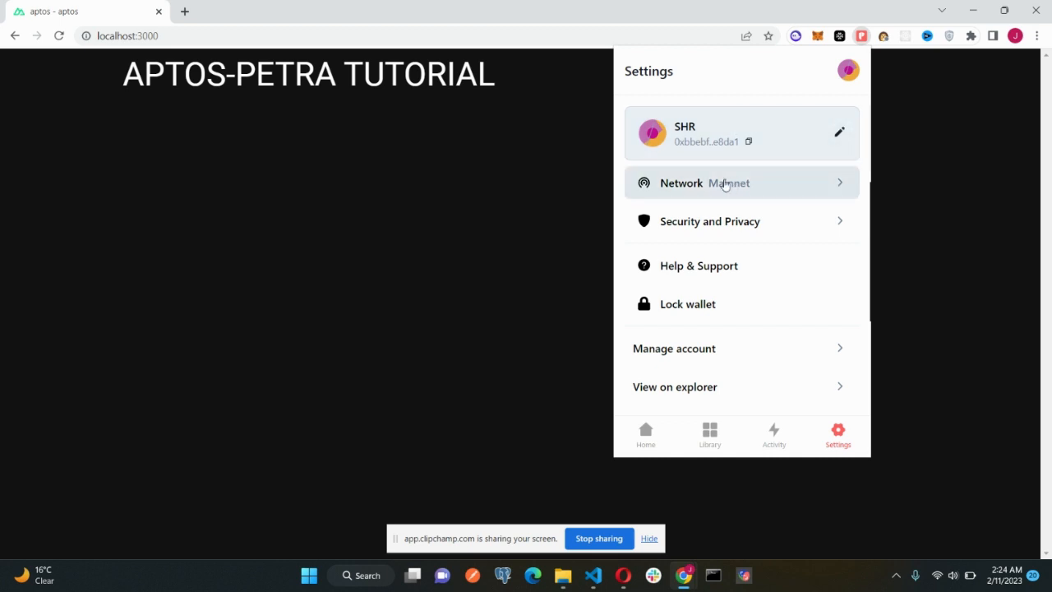
left_click(723, 182)
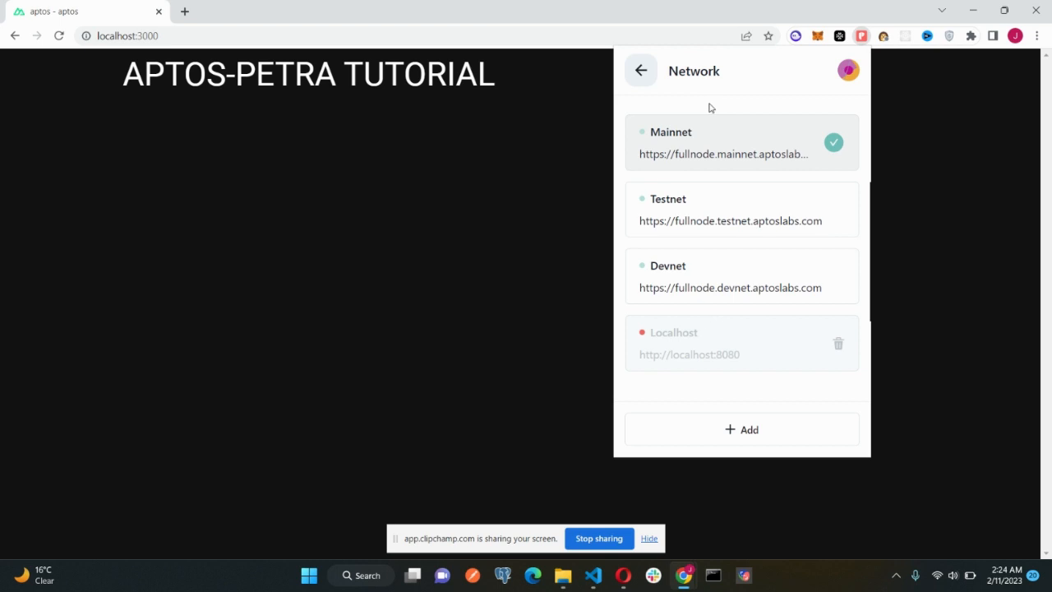
mouse_move(696, 108)
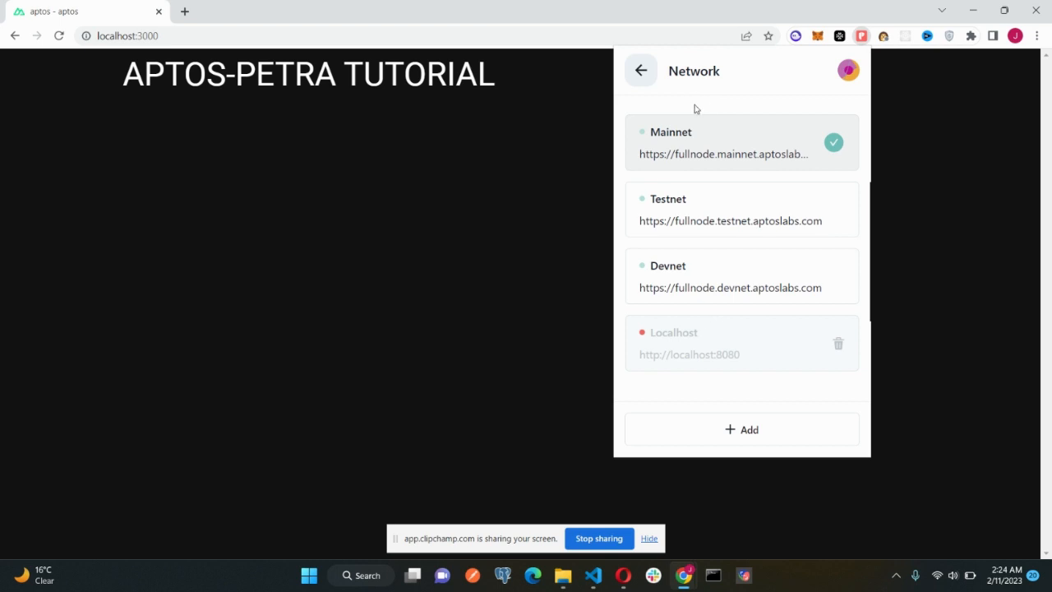
mouse_move(663, 221)
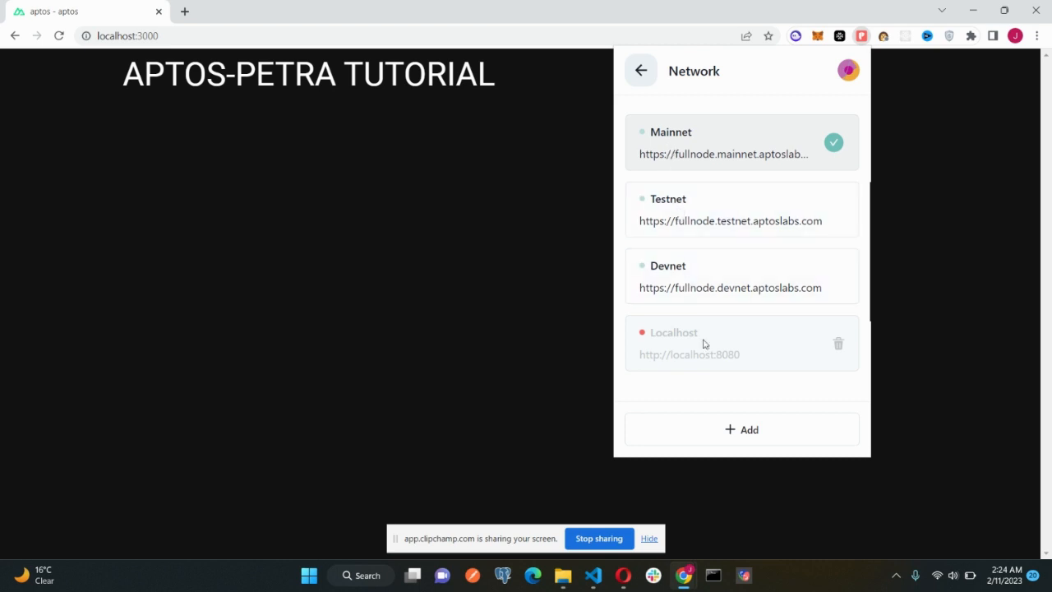
mouse_move(702, 394)
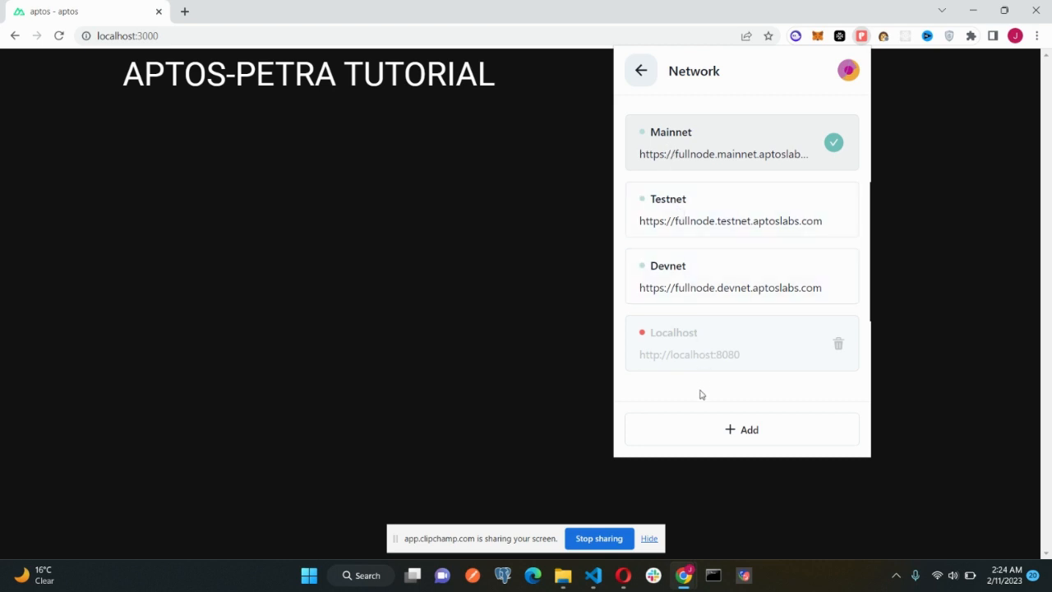
mouse_move(657, 144)
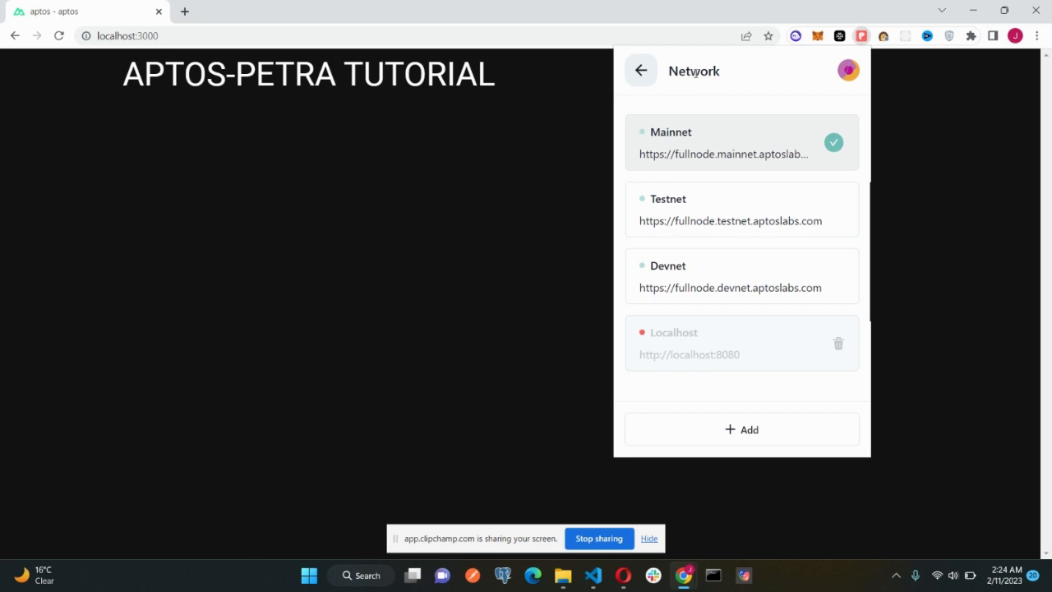
mouse_move(696, 71)
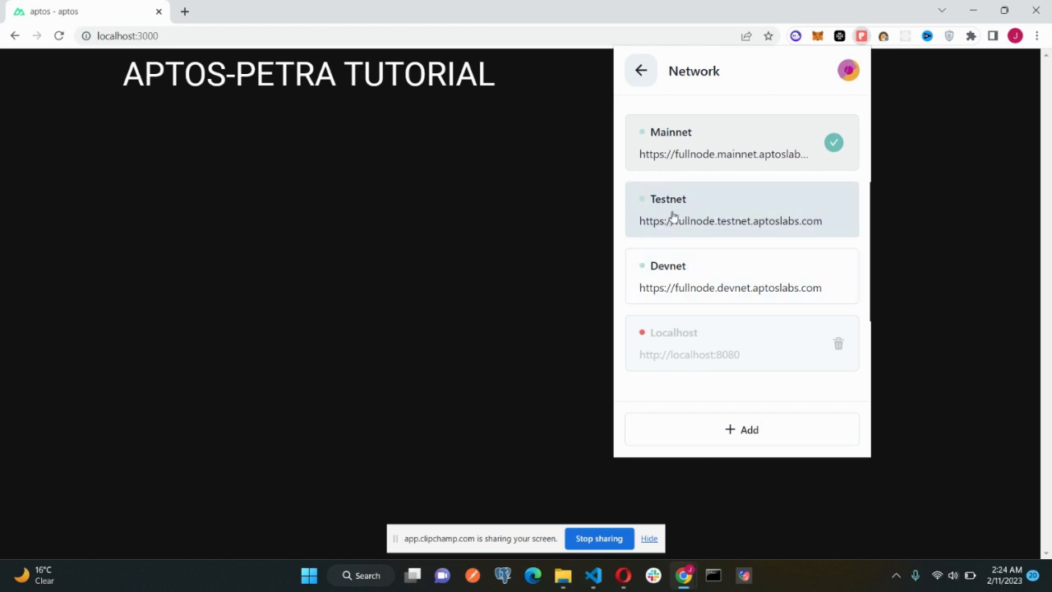
mouse_move(700, 253)
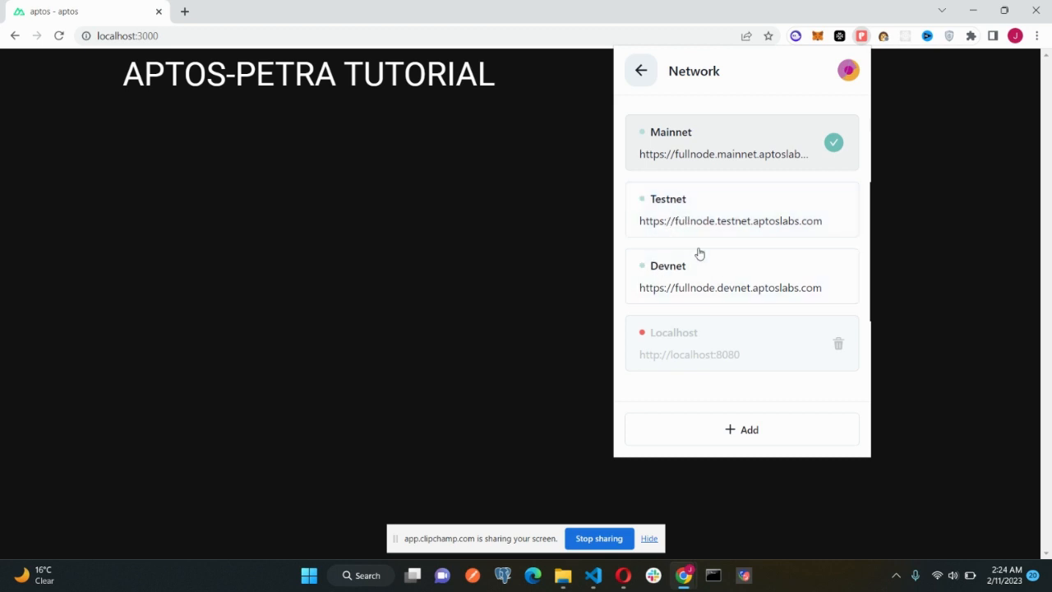
mouse_move(678, 85)
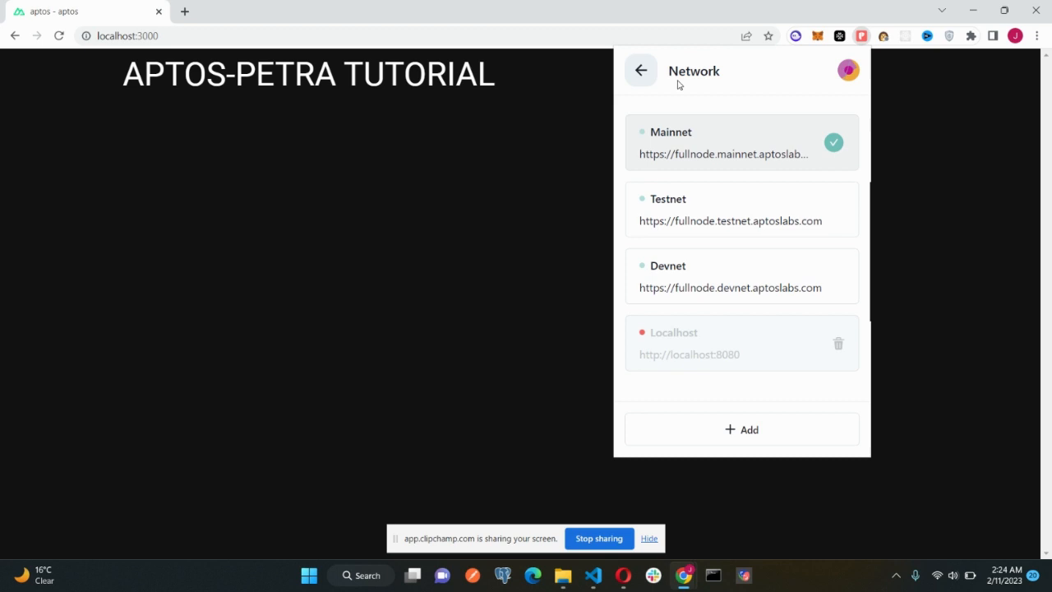
Return from the network list to the Settings screen.
left_click(641, 70)
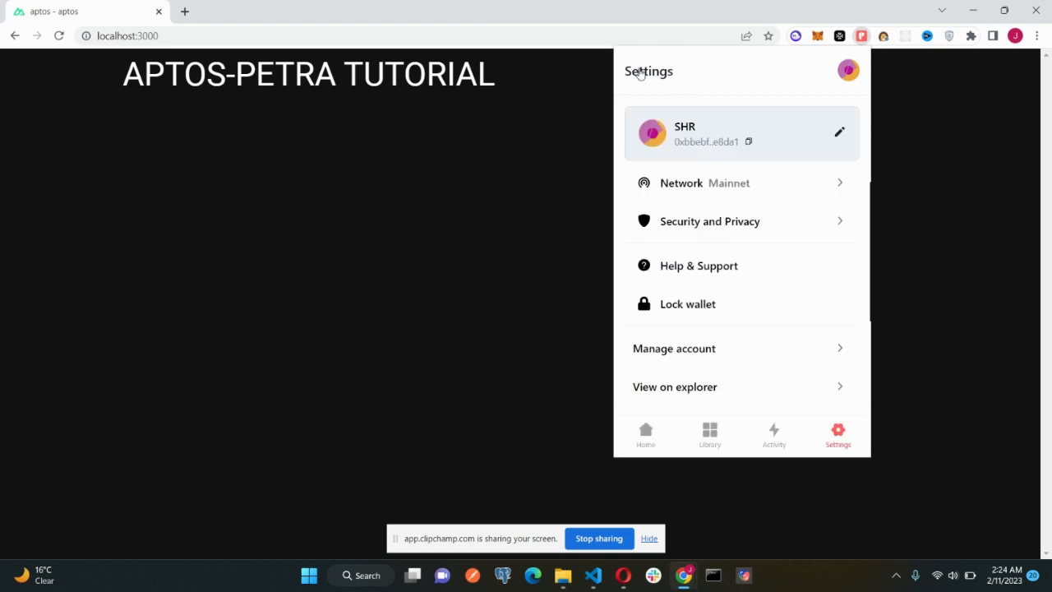
Revisit the network list, return, and scroll Settings to Switch and Remove account.
left_click(704, 183)
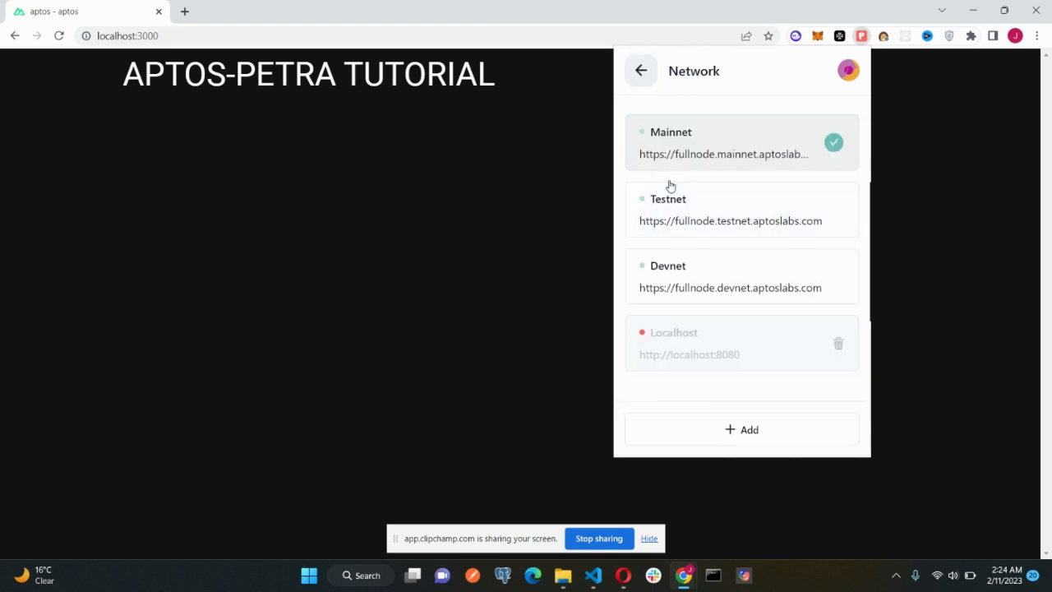
left_click(641, 71)
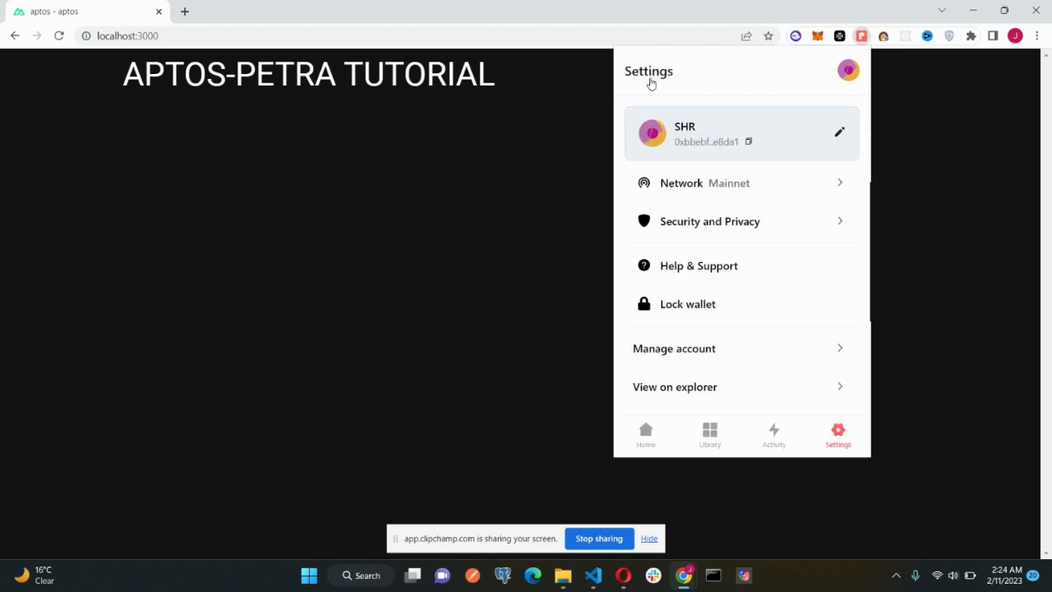
scroll("down", 3)
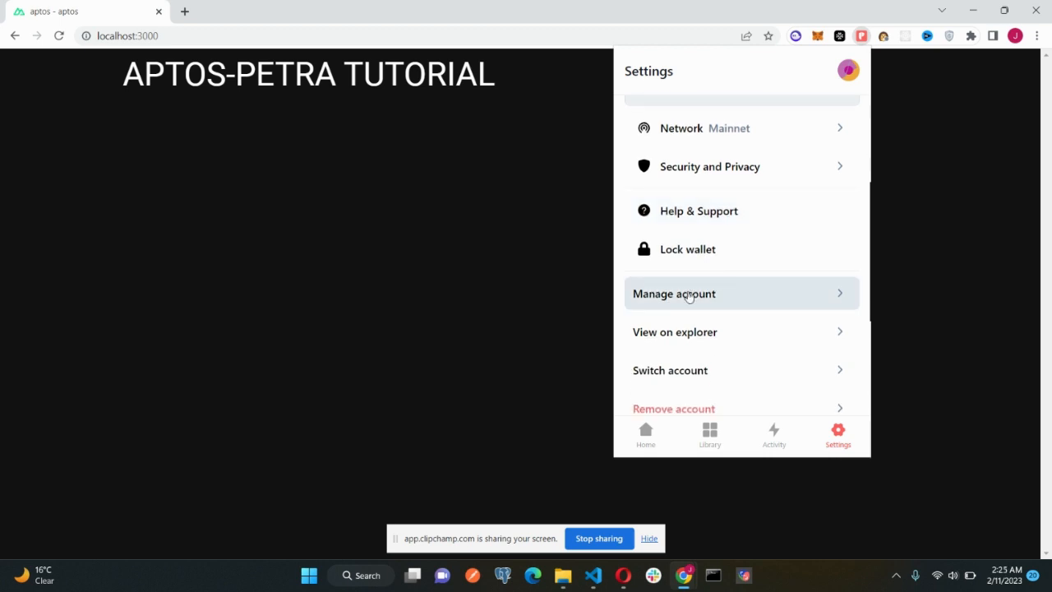
Open Manage account from Settings and focus its empty wallet password field.
left_click(674, 293)
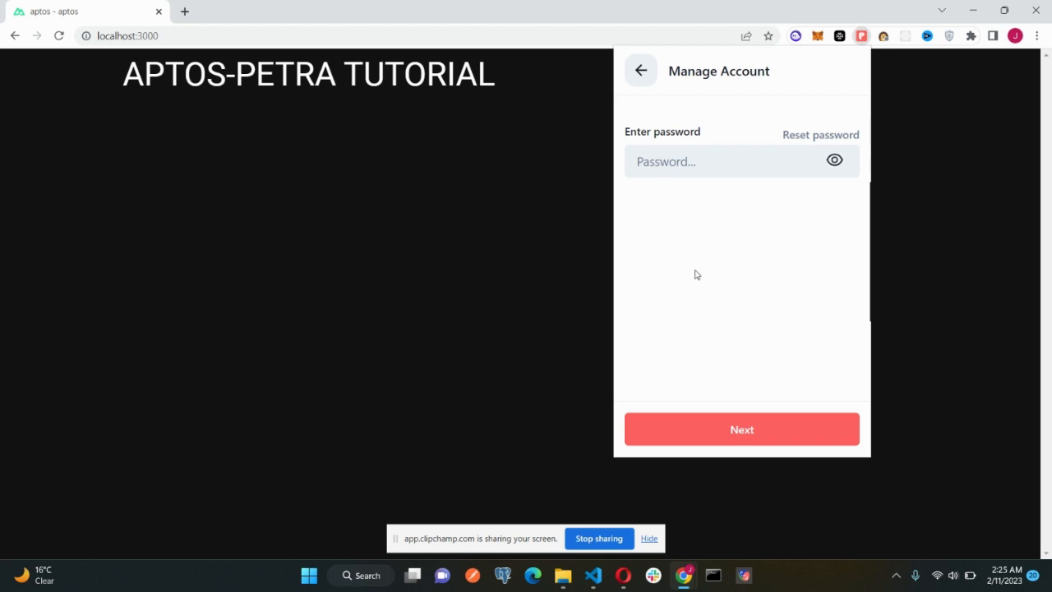
left_click(723, 161)
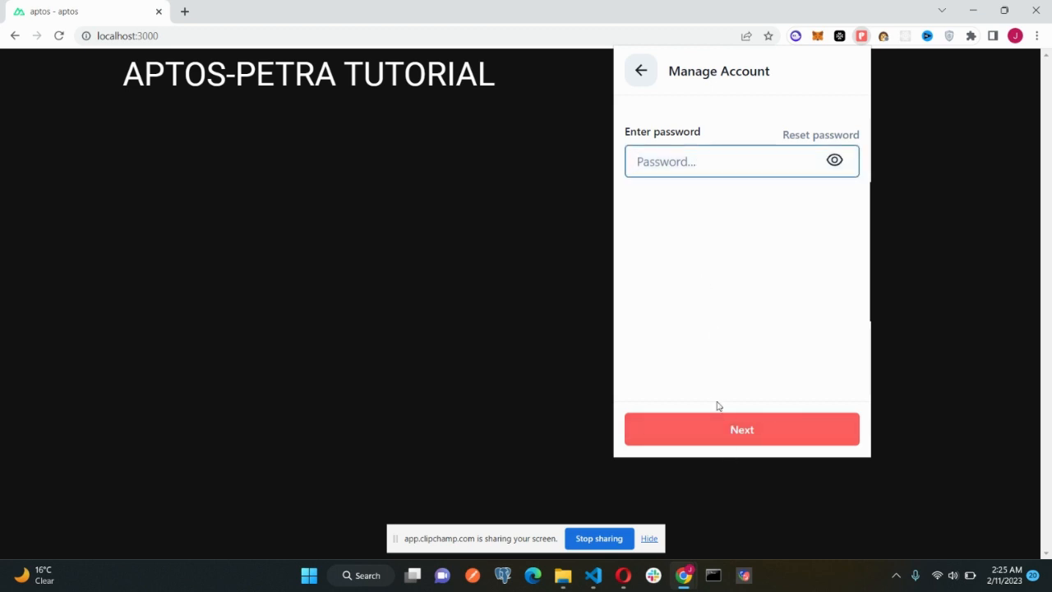
left_click(732, 161)
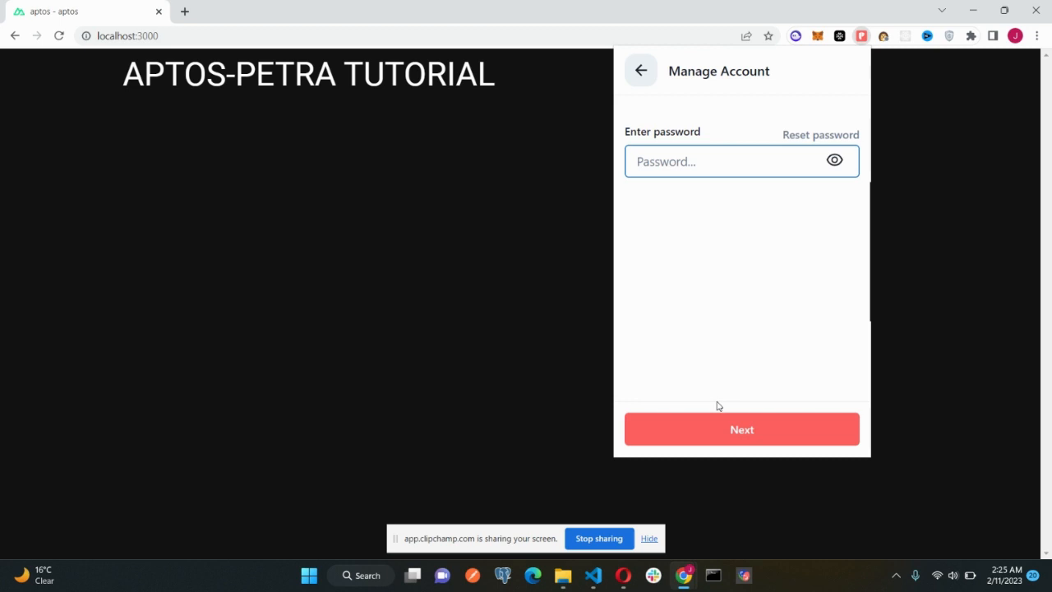
left_click(728, 161)
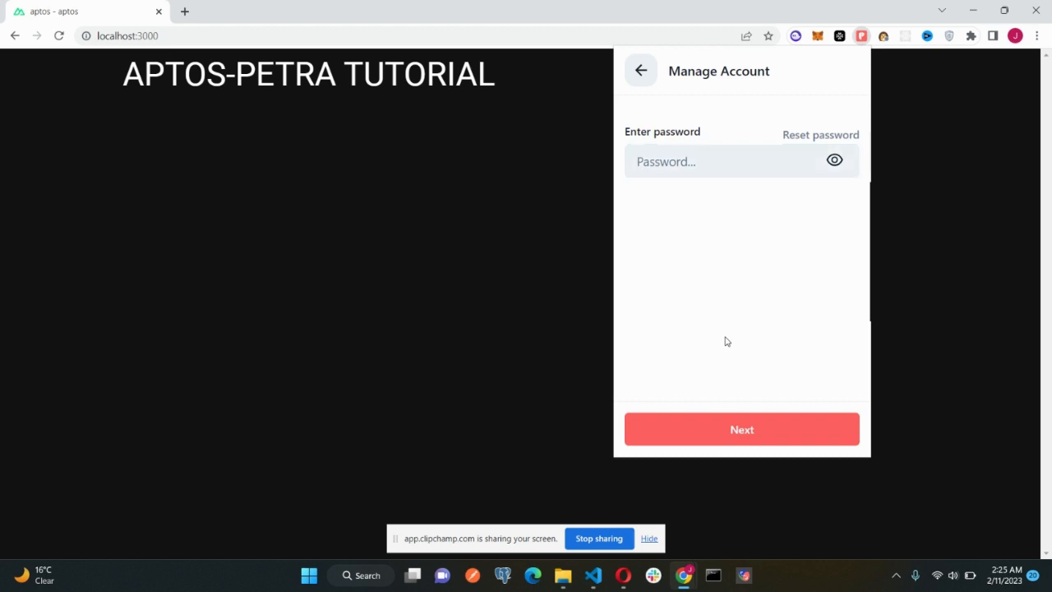
mouse_move(693, 250)
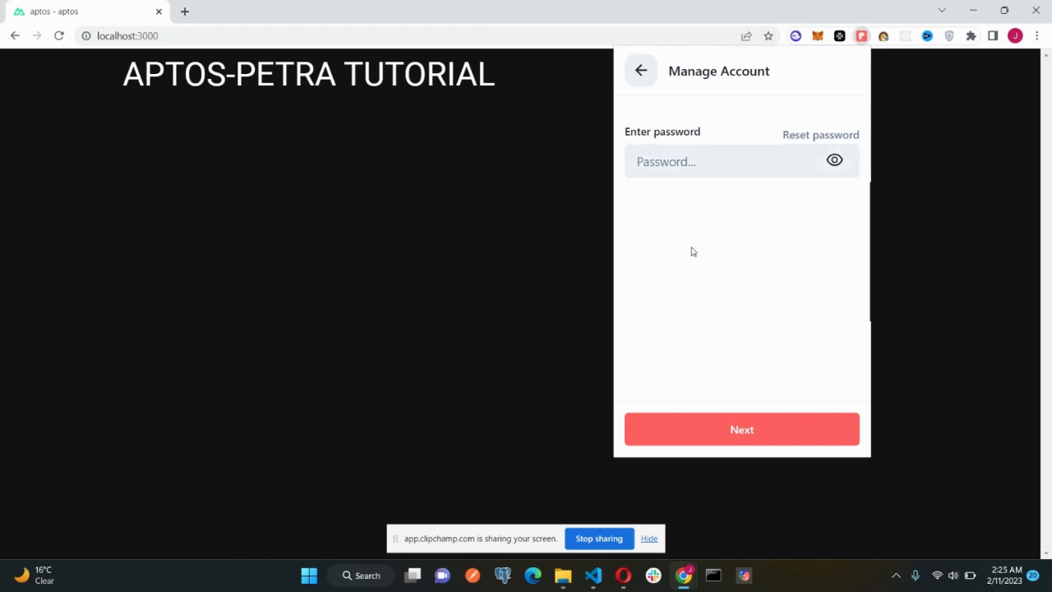
Leave Manage Account without a password and scroll Settings down to Switch account.
left_click(642, 69)
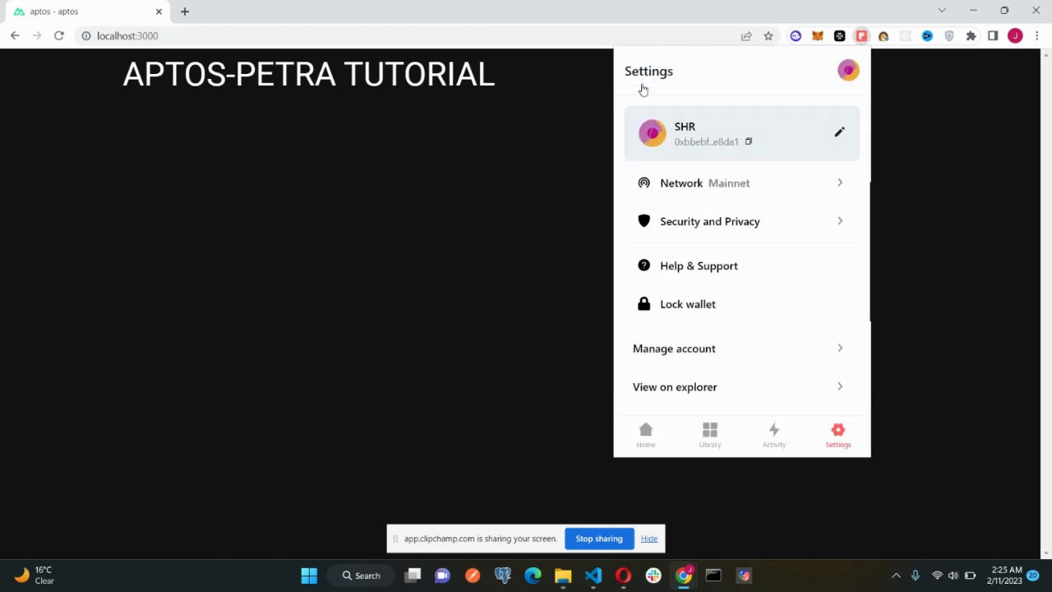
scroll("down", 3)
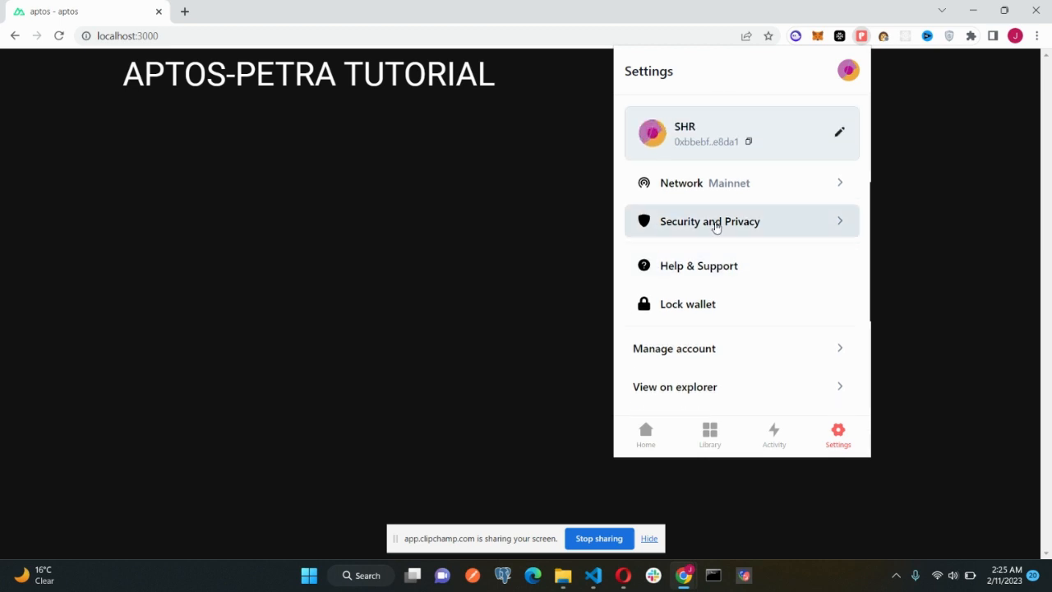
scroll("down", 3)
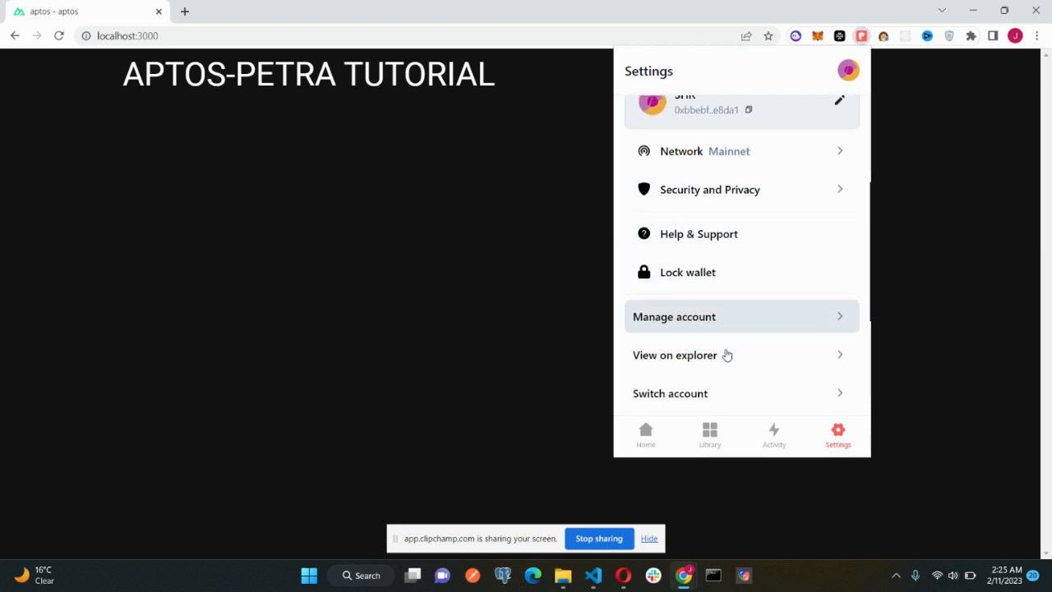
Cycle from Home through the Collectibles library to the empty Activity screen.
left_click(646, 434)
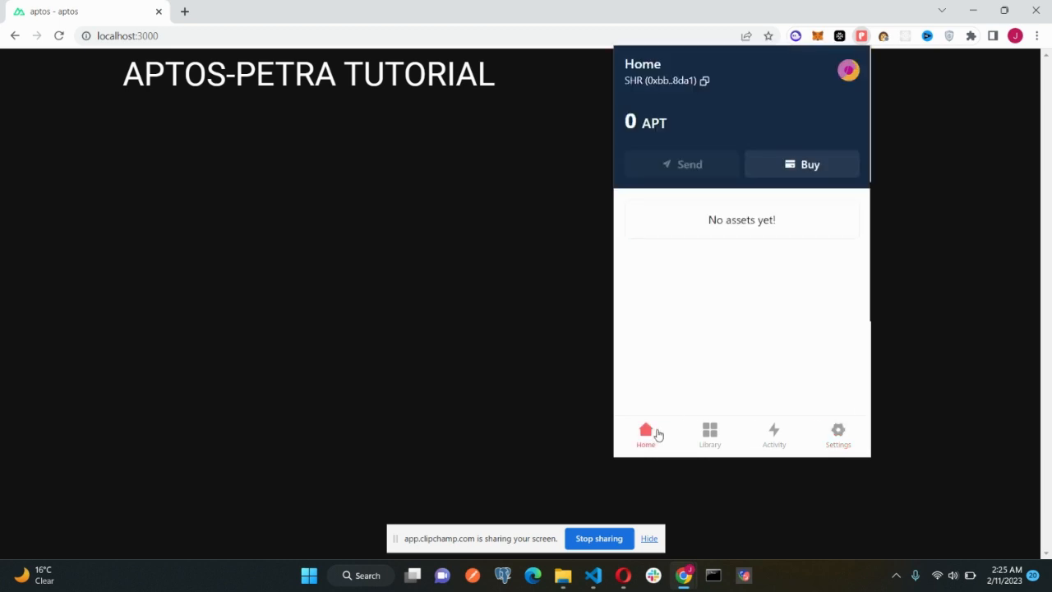
mouse_move(680, 286)
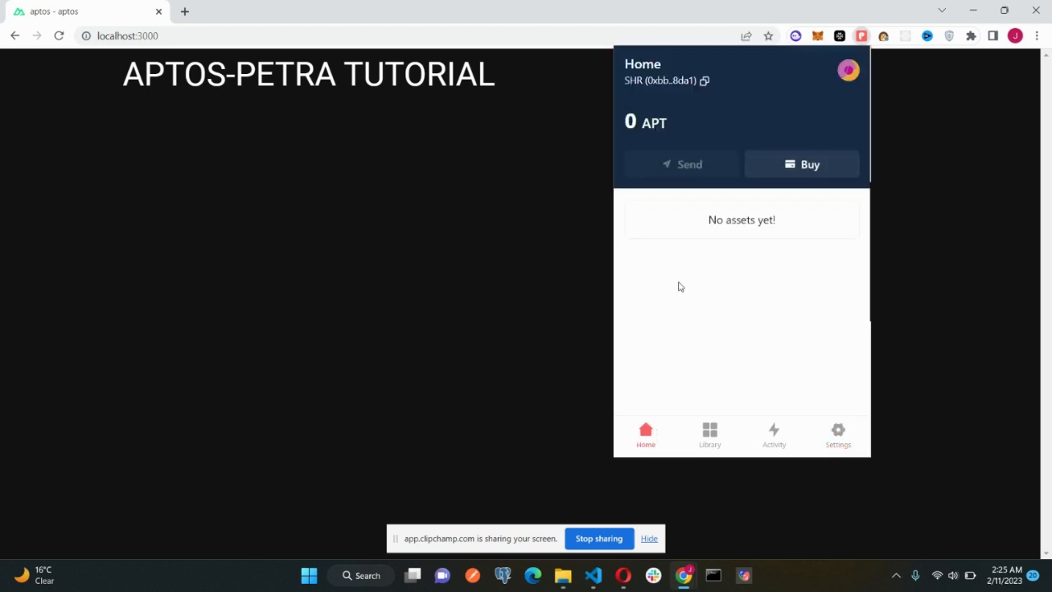
mouse_move(724, 184)
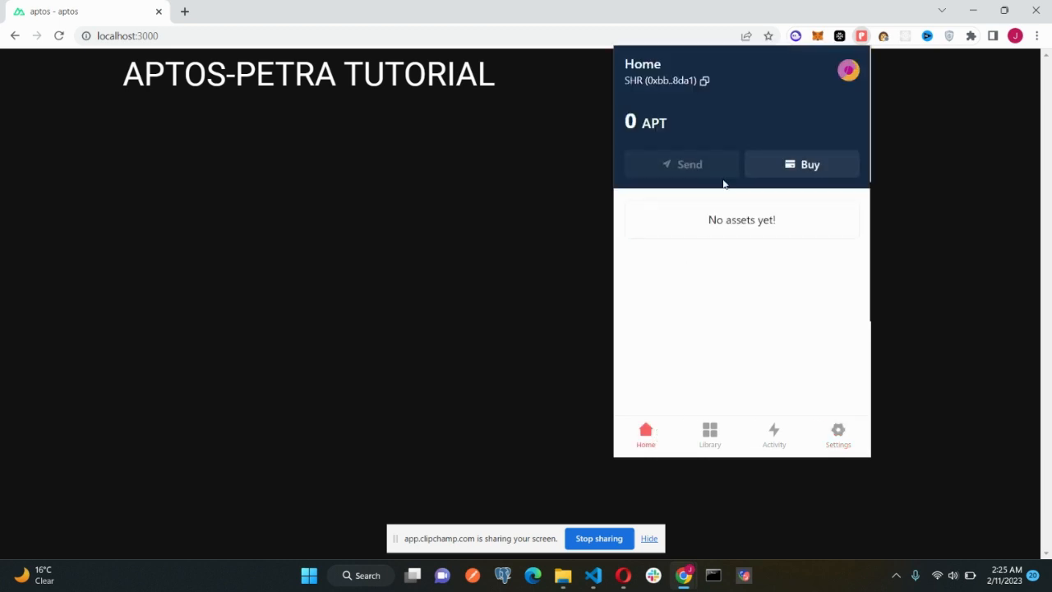
double_click(728, 220)
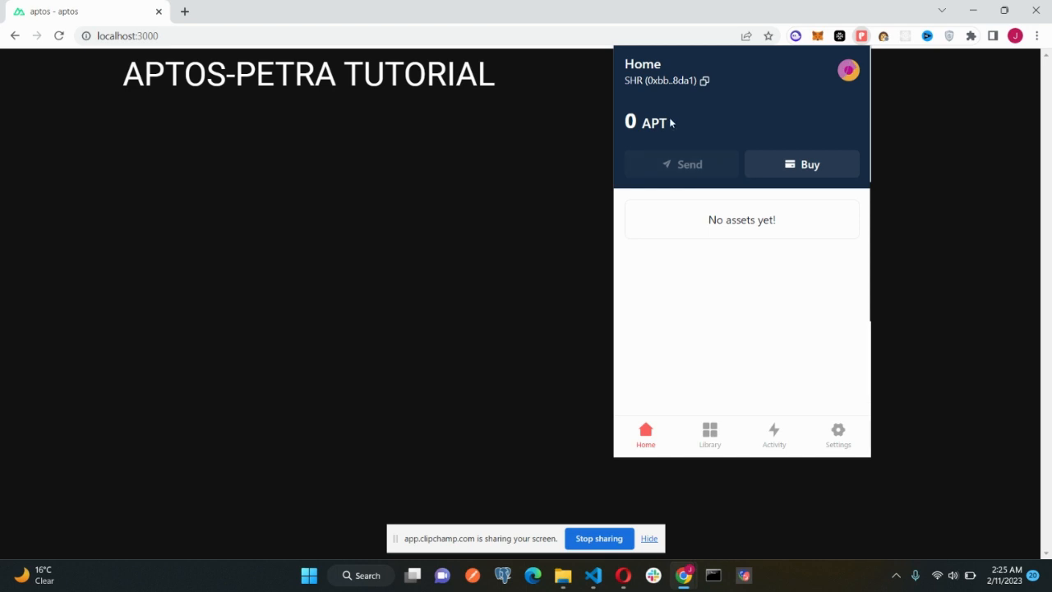
mouse_move(860, 73)
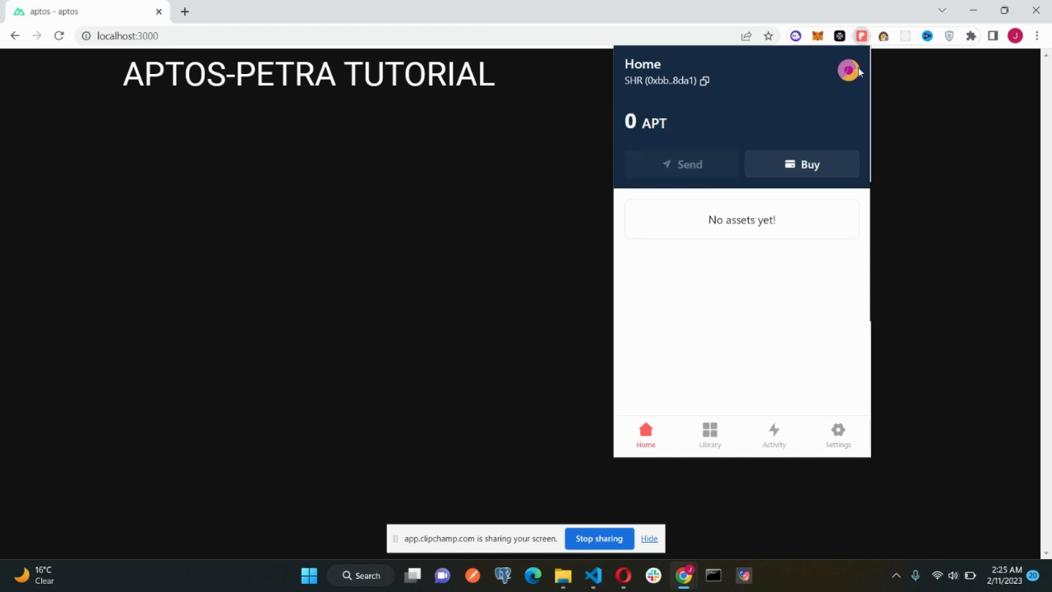
left_click(849, 70)
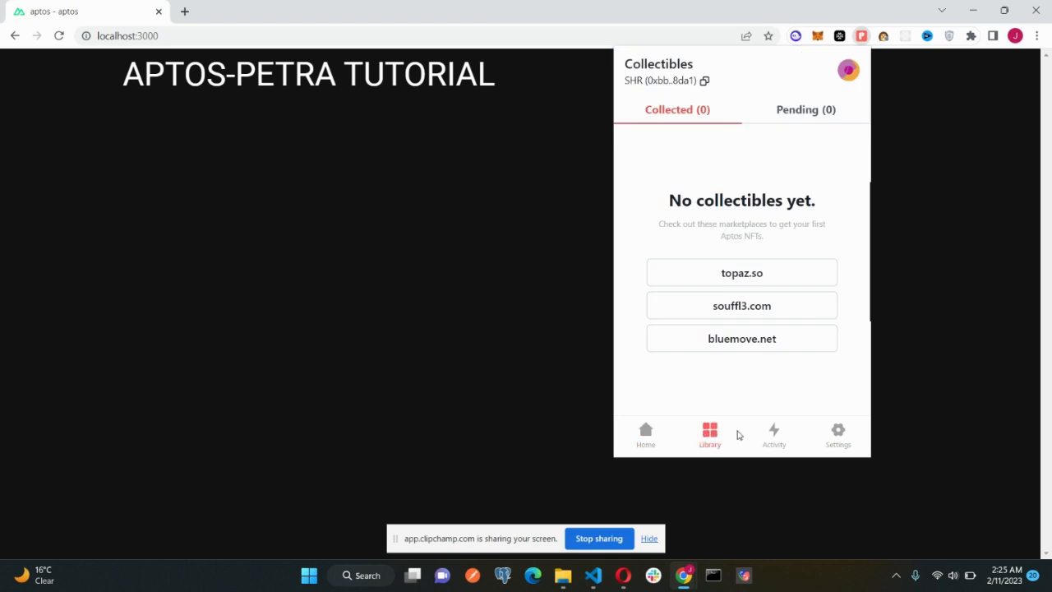
mouse_move(773, 436)
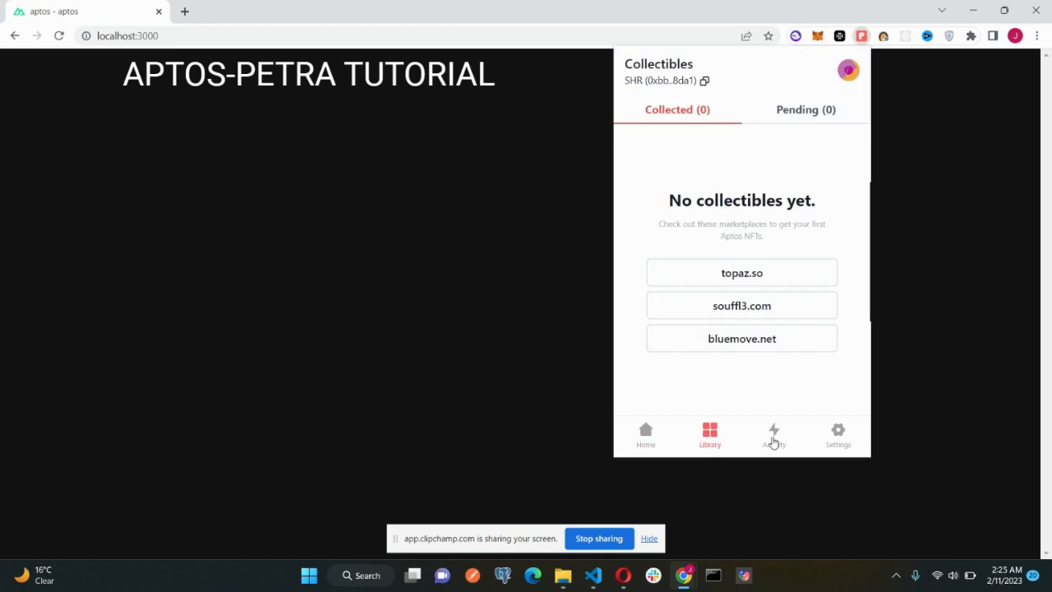
left_click(773, 434)
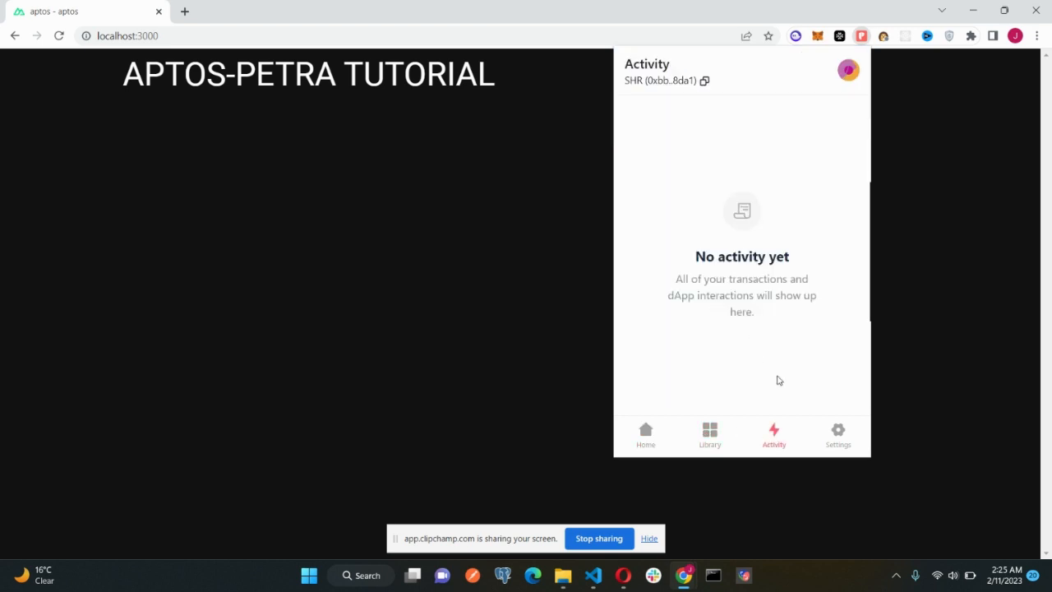
Glance at Settings, then return to Home showing 0 APT and no assets.
left_click(837, 434)
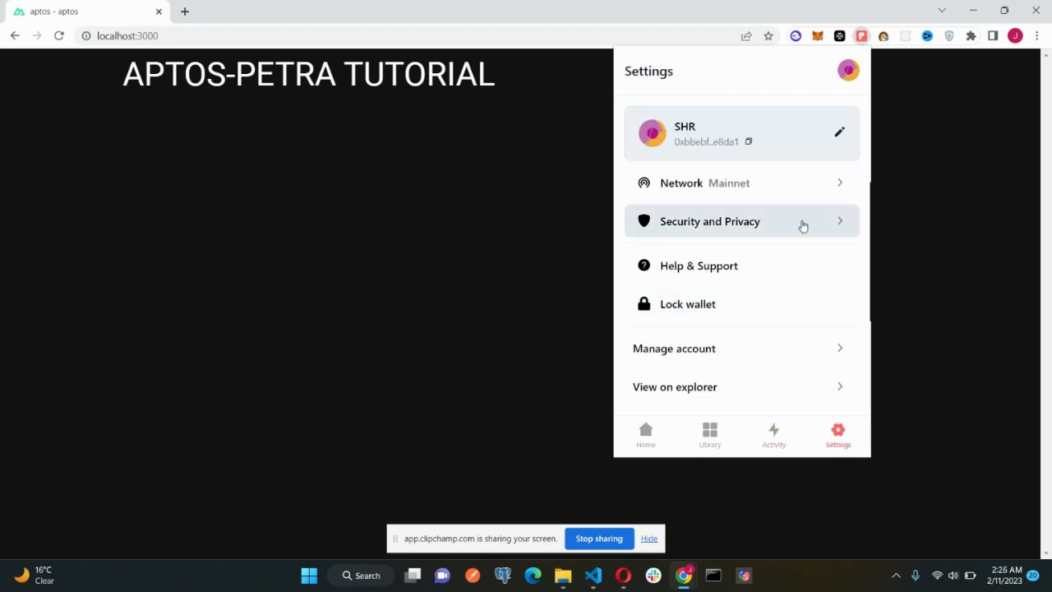
mouse_move(748, 205)
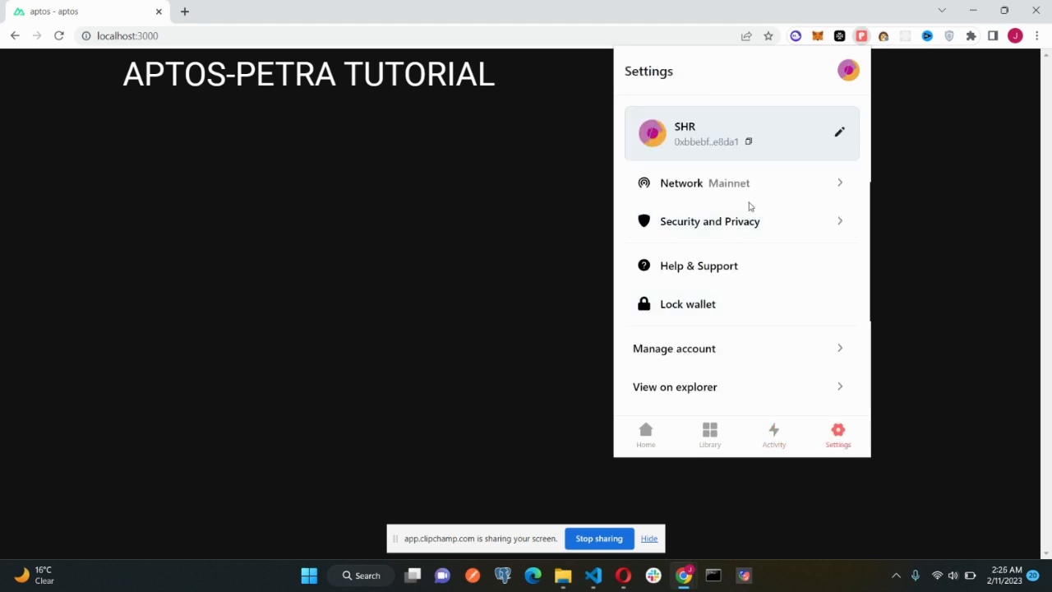
mouse_move(697, 183)
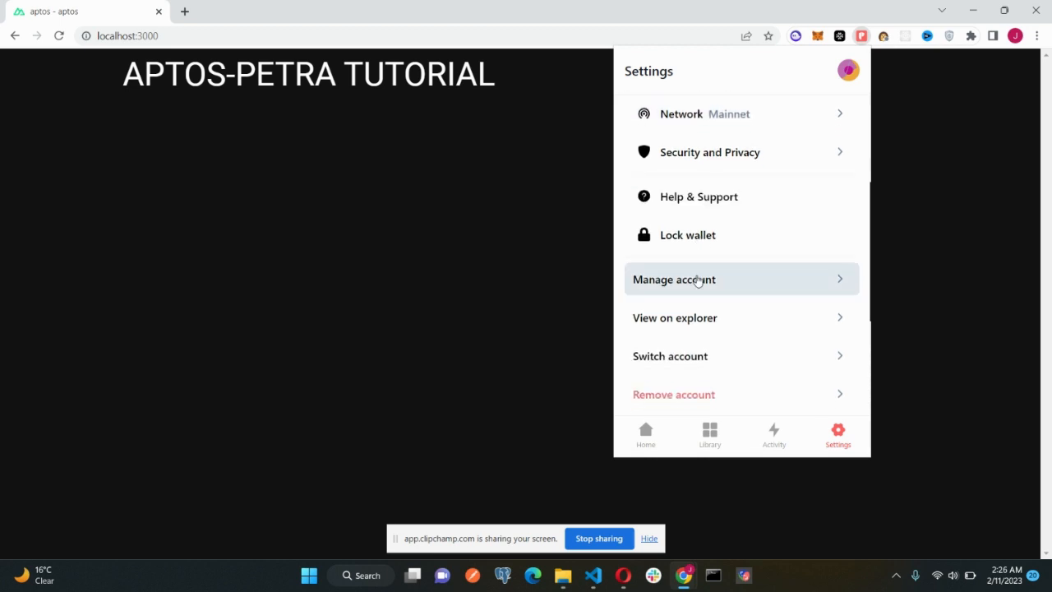
left_click(645, 434)
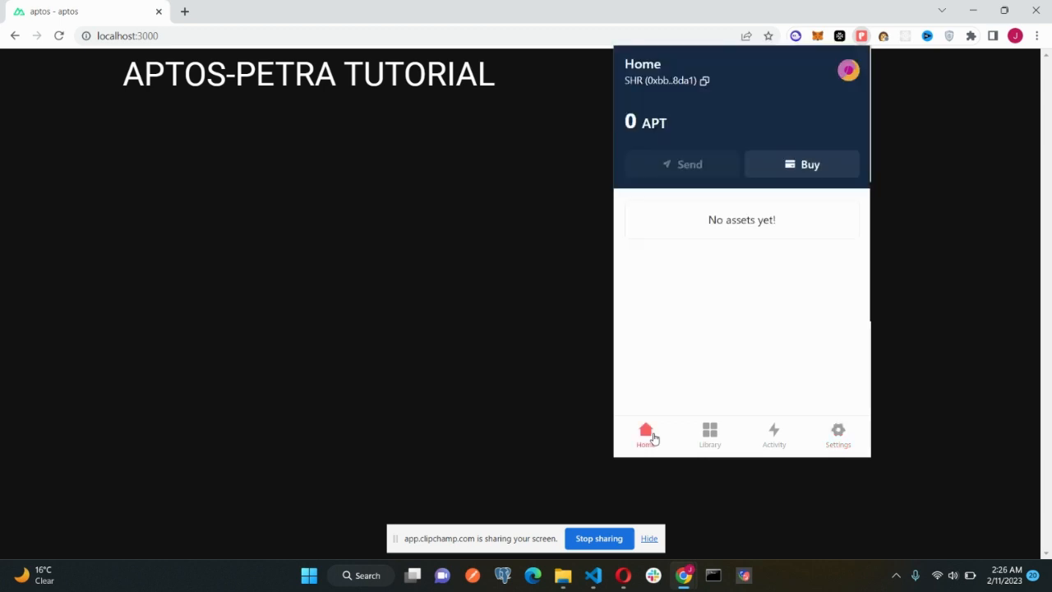
mouse_move(584, 399)
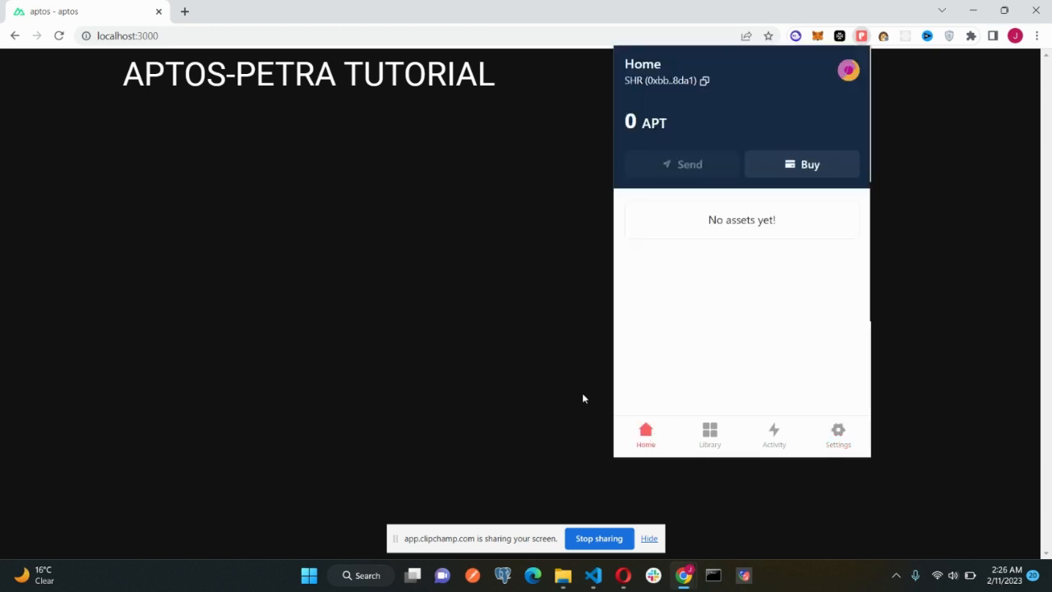